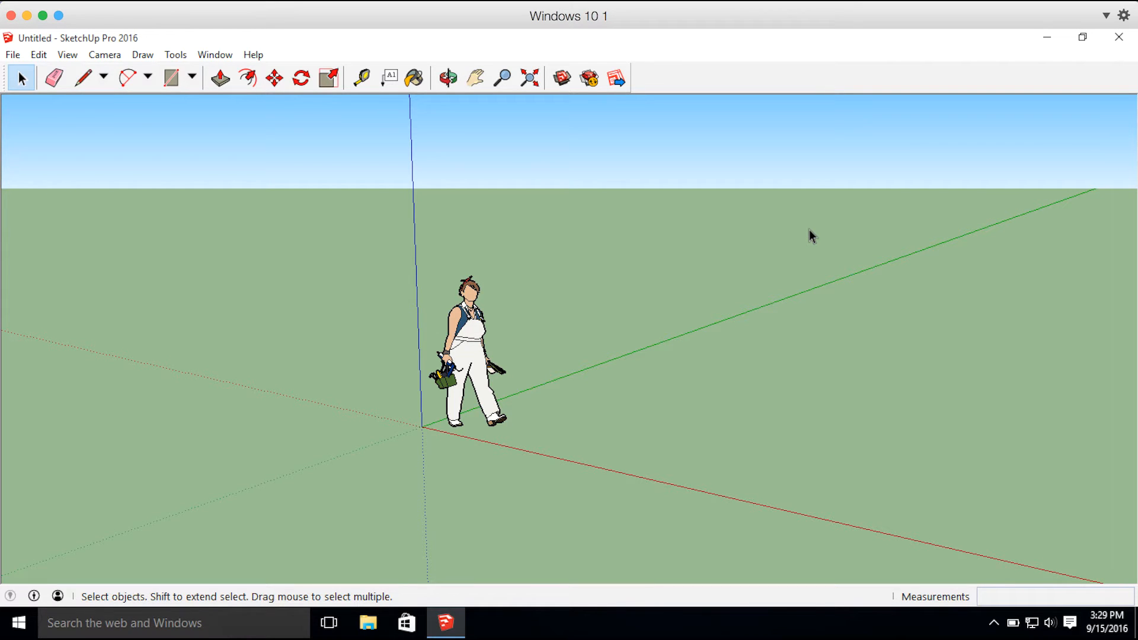
mouse_move(622, 136)
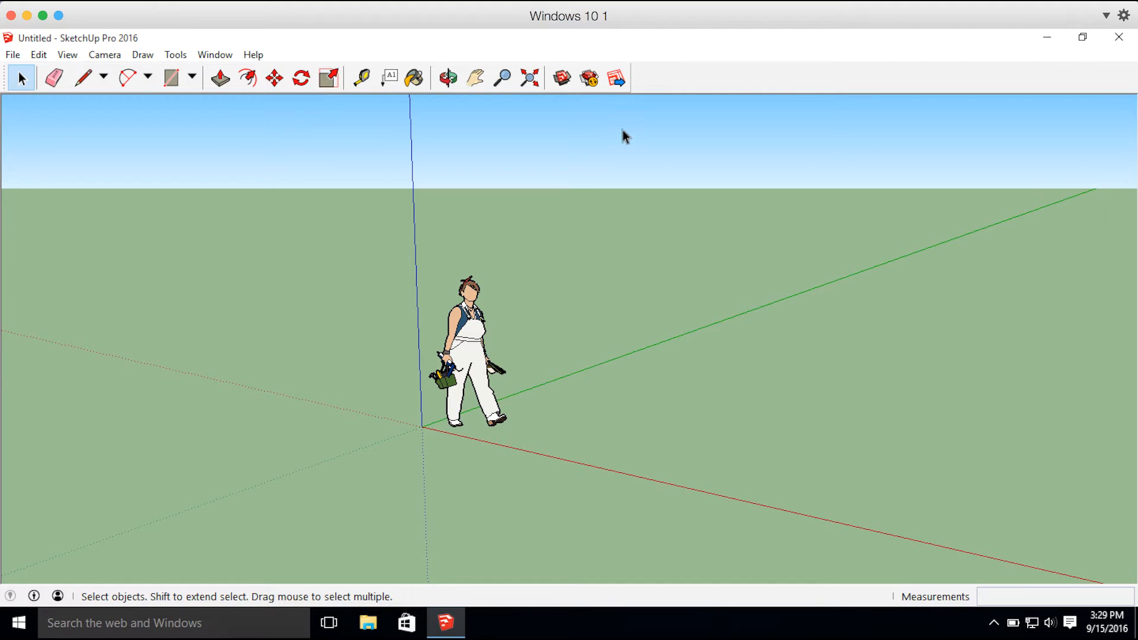
- Search the Extension Warehouse for 'Trimble site cont' and install the Trimble Site Contractor extension
click(588, 78)
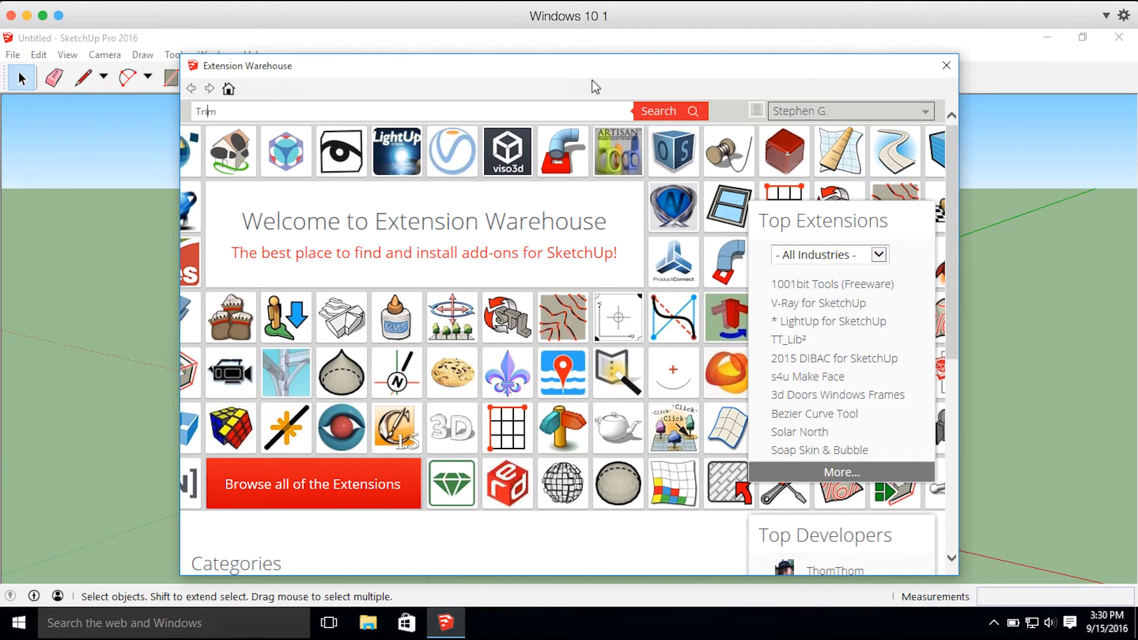
text(Trimble site cont)
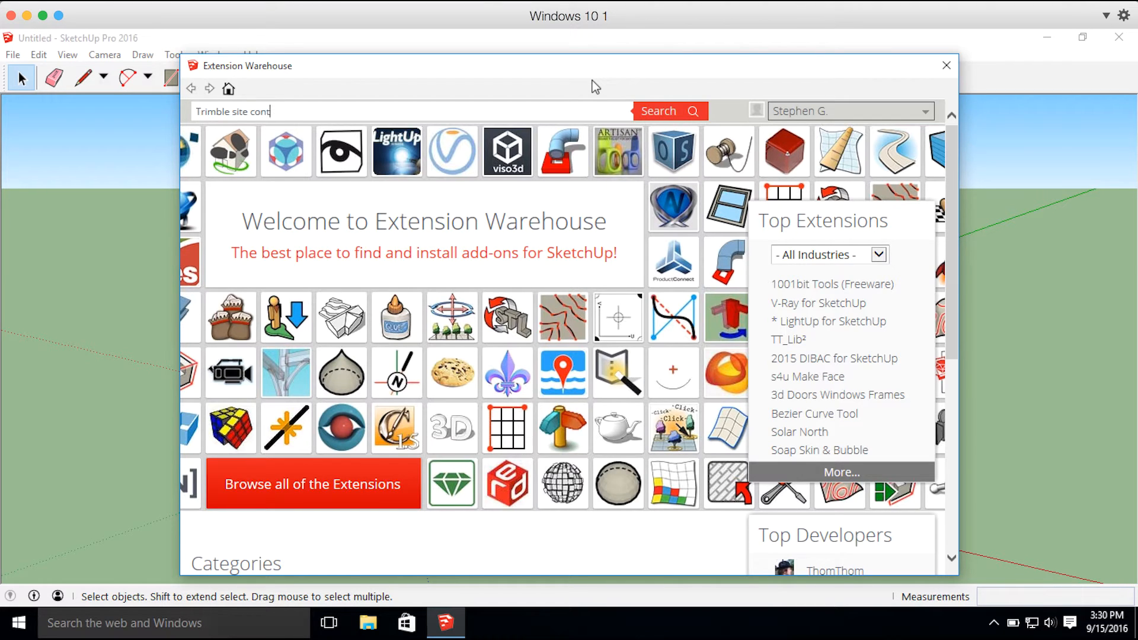
click(667, 111)
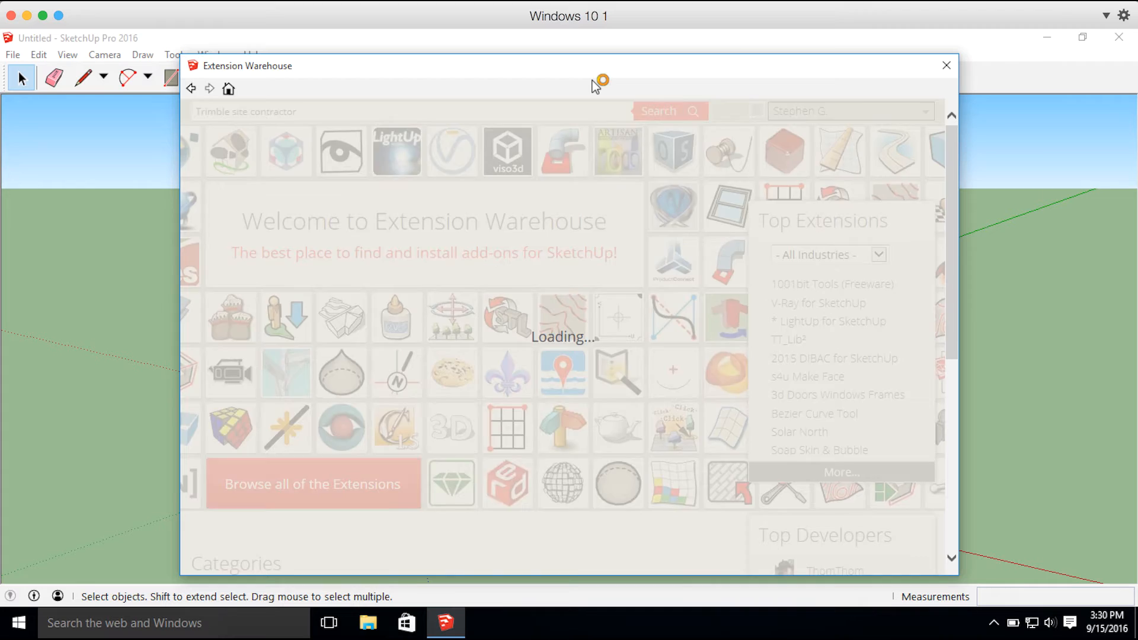
click(668, 110)
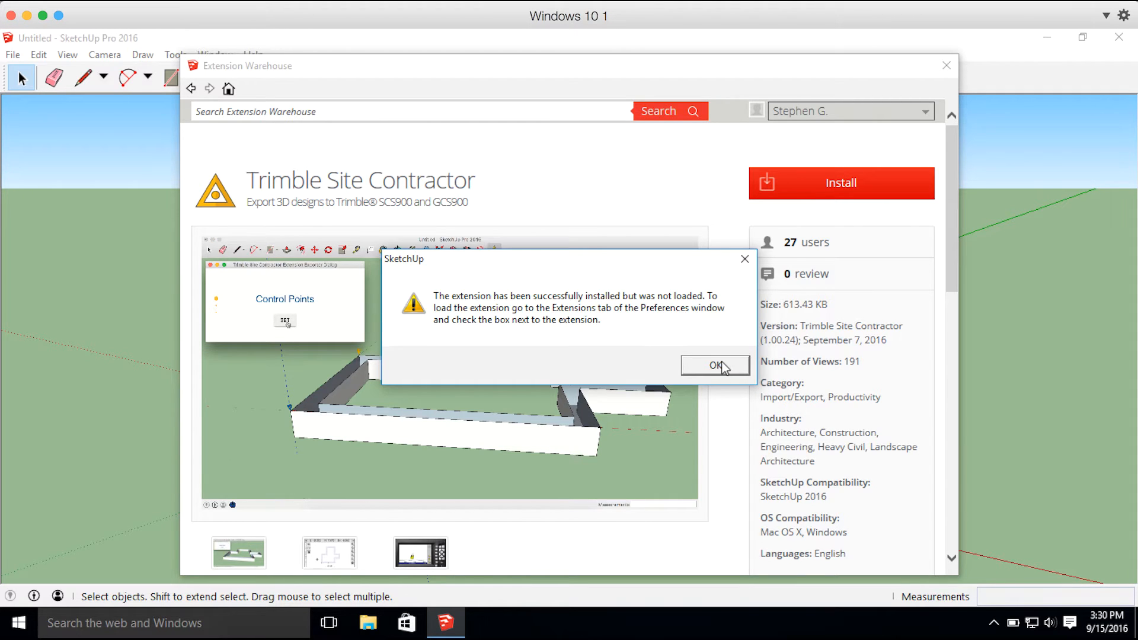
click(714, 365)
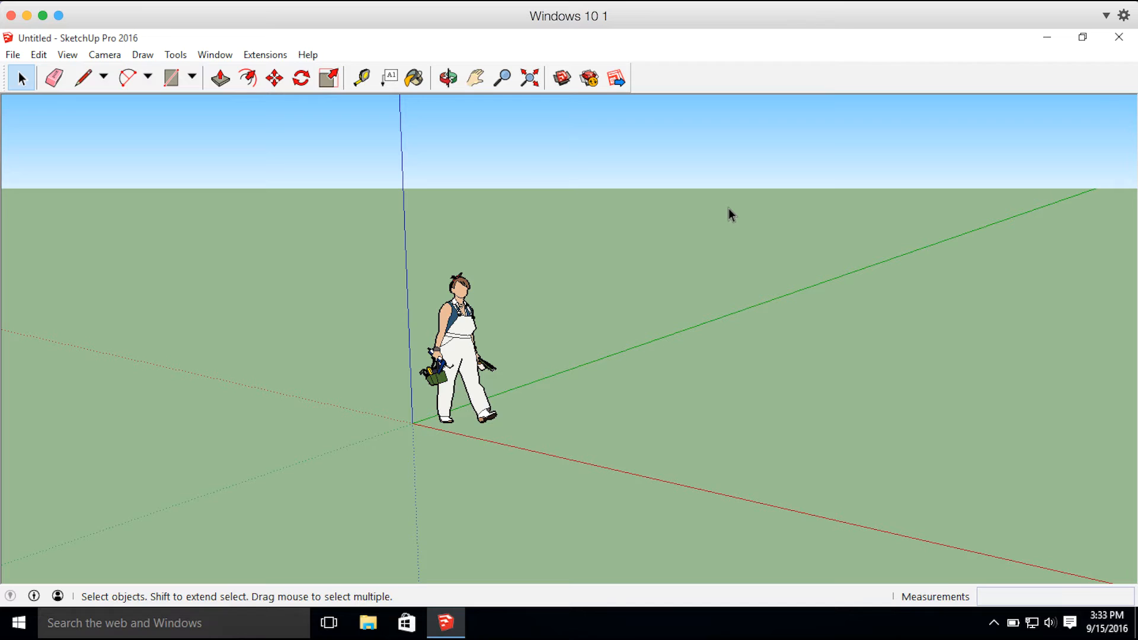
- Turn on the Trimble Site Contractor Extension toolbar from the View > Toolbars list
click(66, 54)
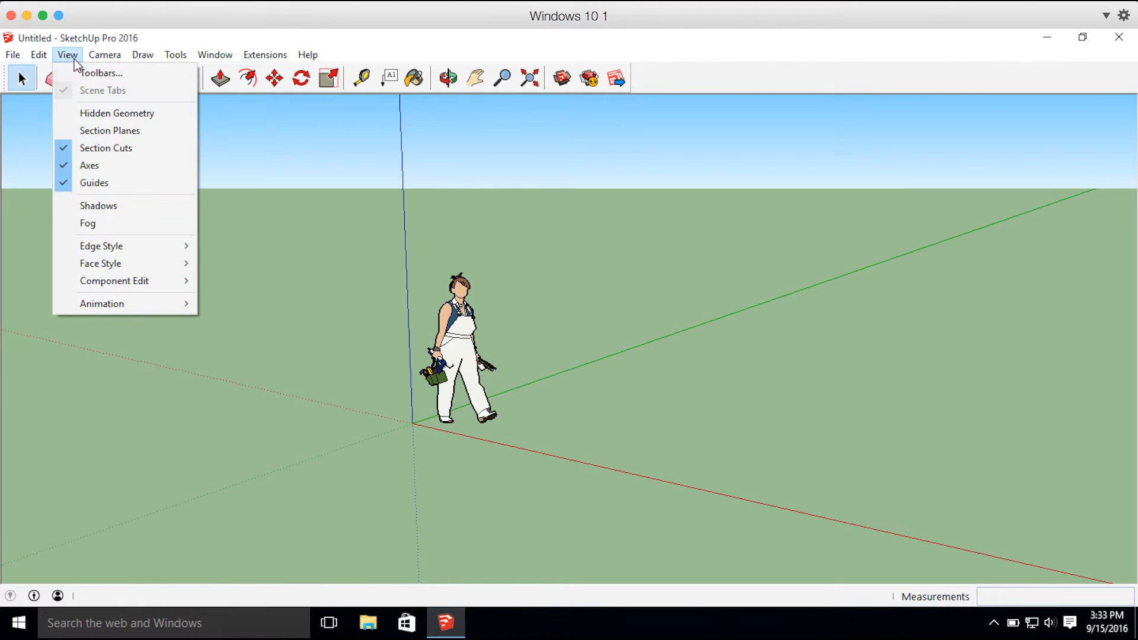
mouse_move(99, 72)
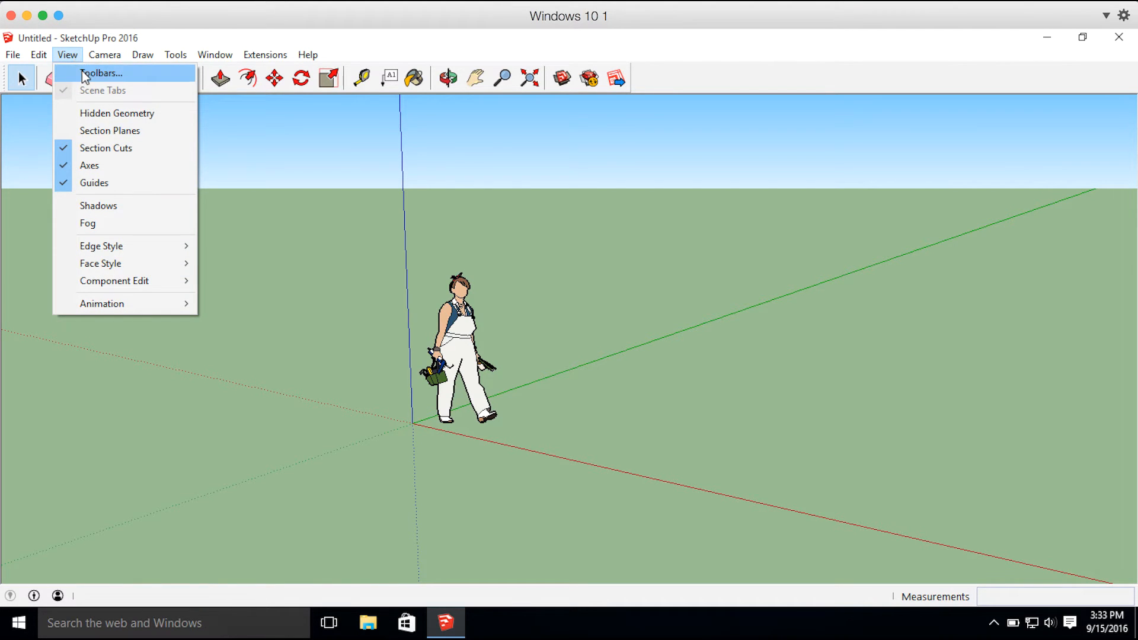
click(101, 74)
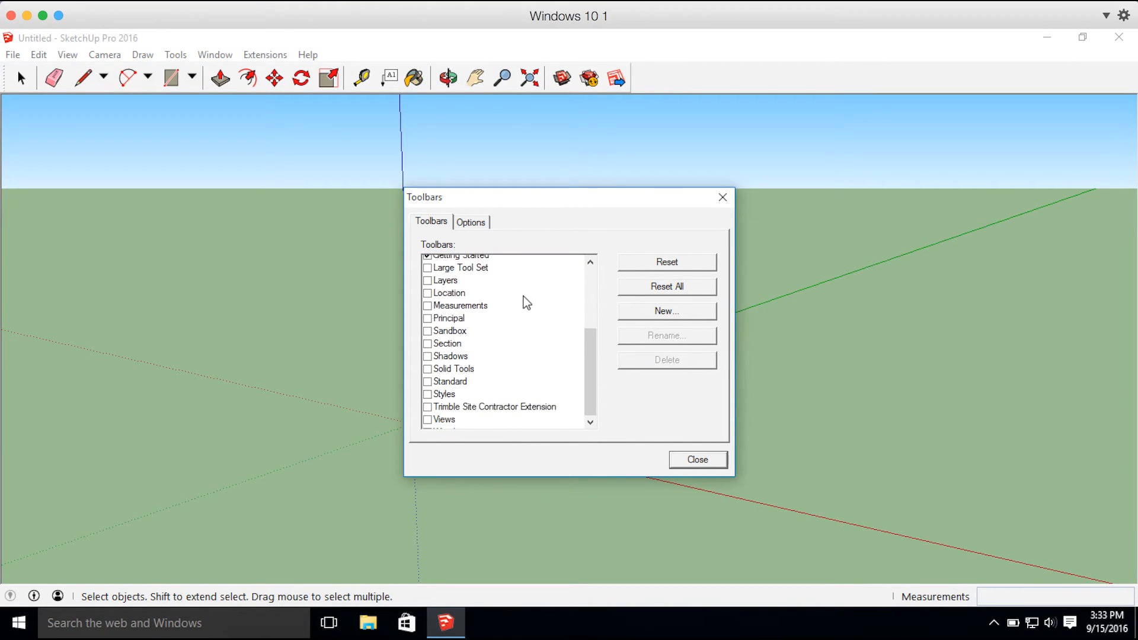
scroll(down, 3)
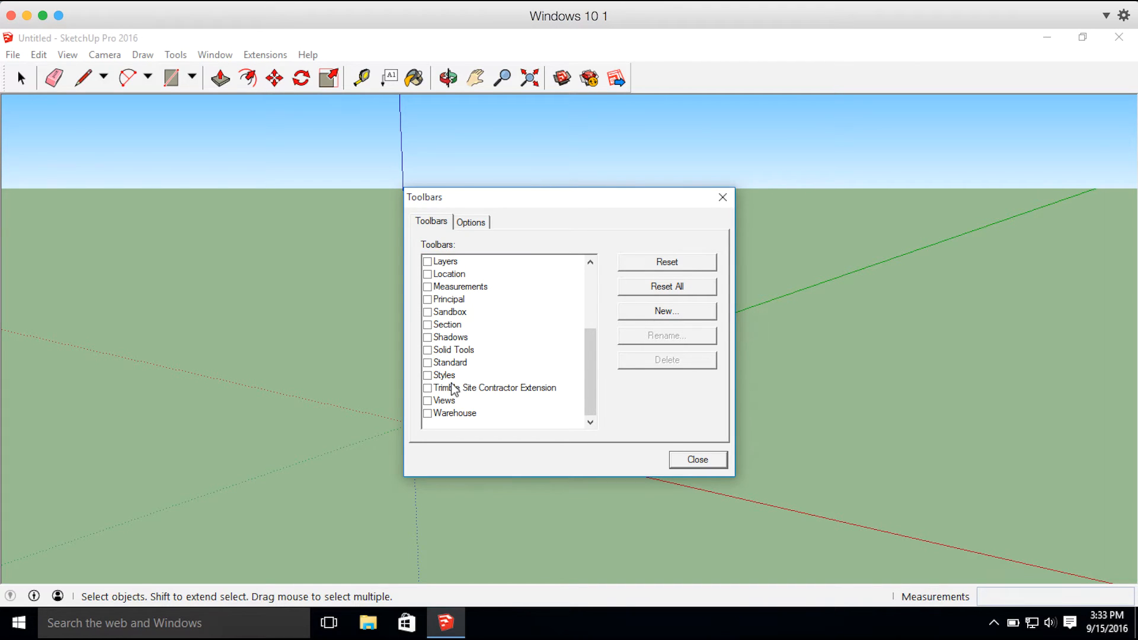
click(427, 388)
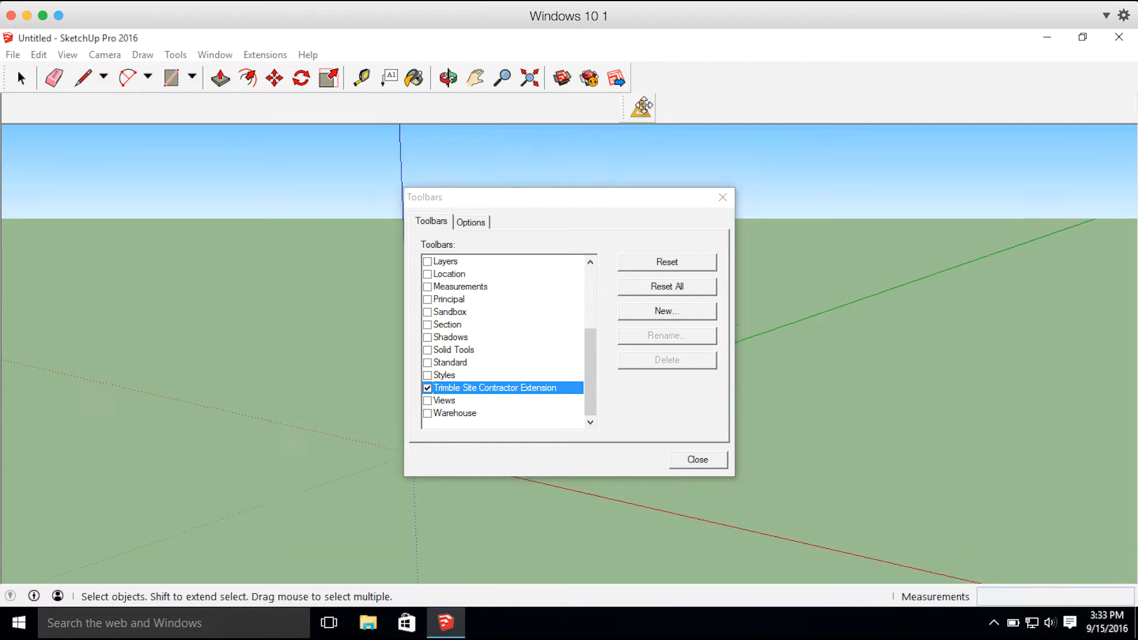
mouse_move(652, 78)
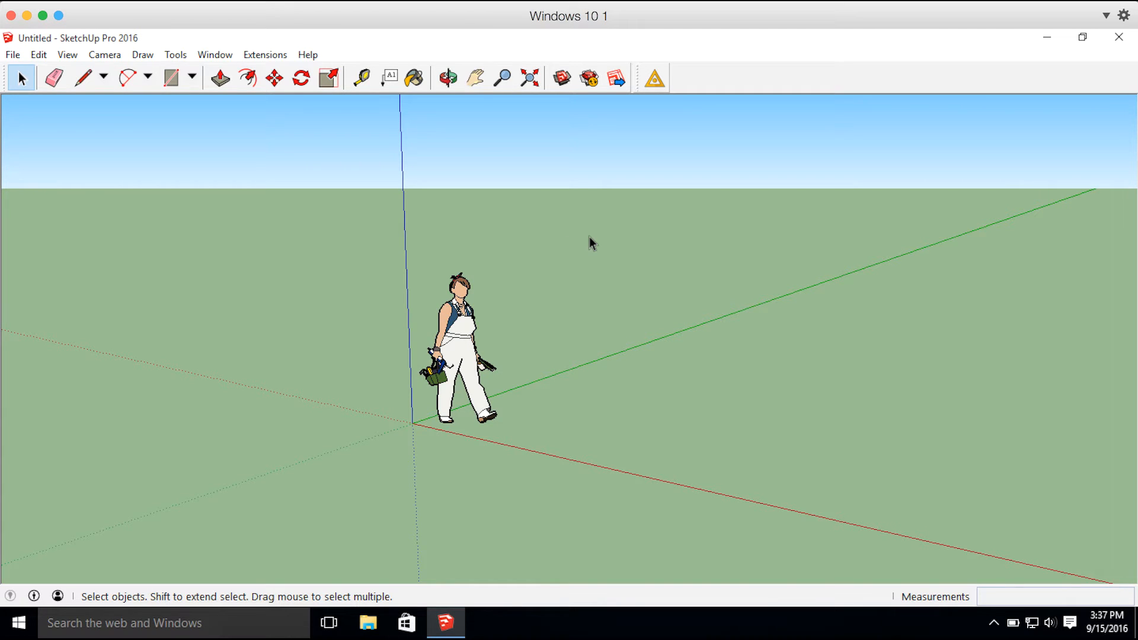
- Review System Preferences, keeping Simple Template - Feet and Inches as the default template
click(38, 54)
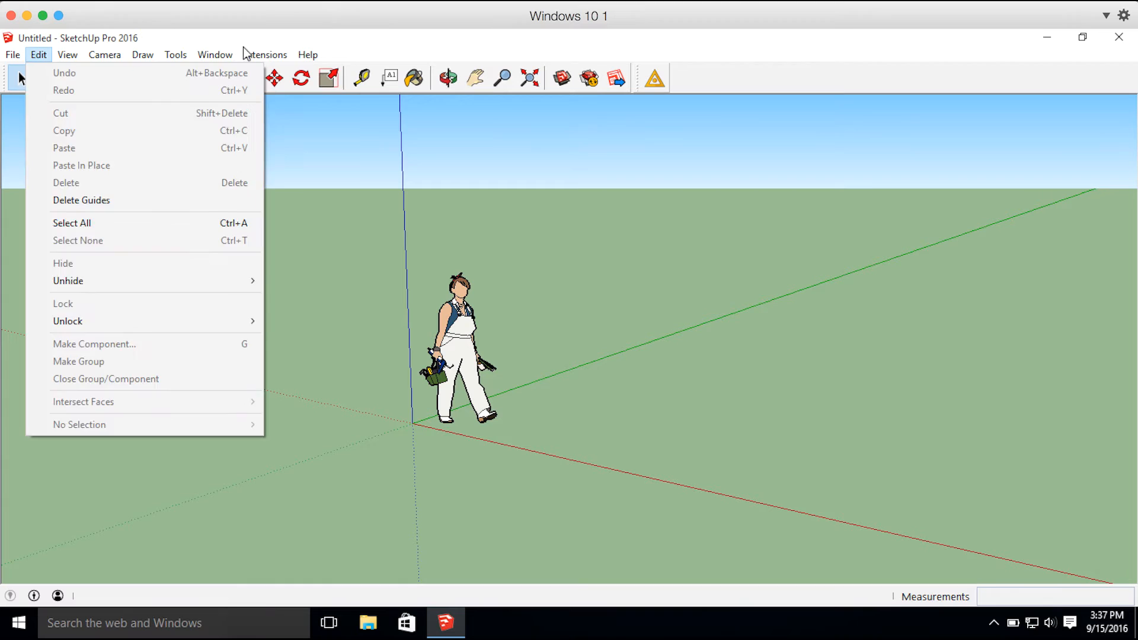
click(214, 54)
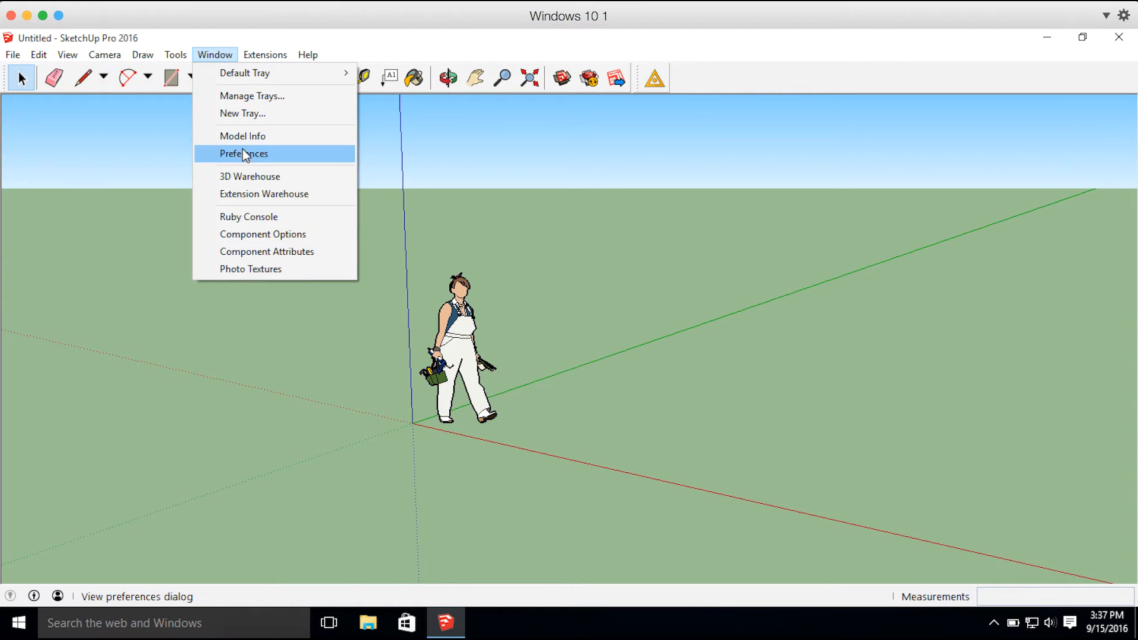
click(243, 153)
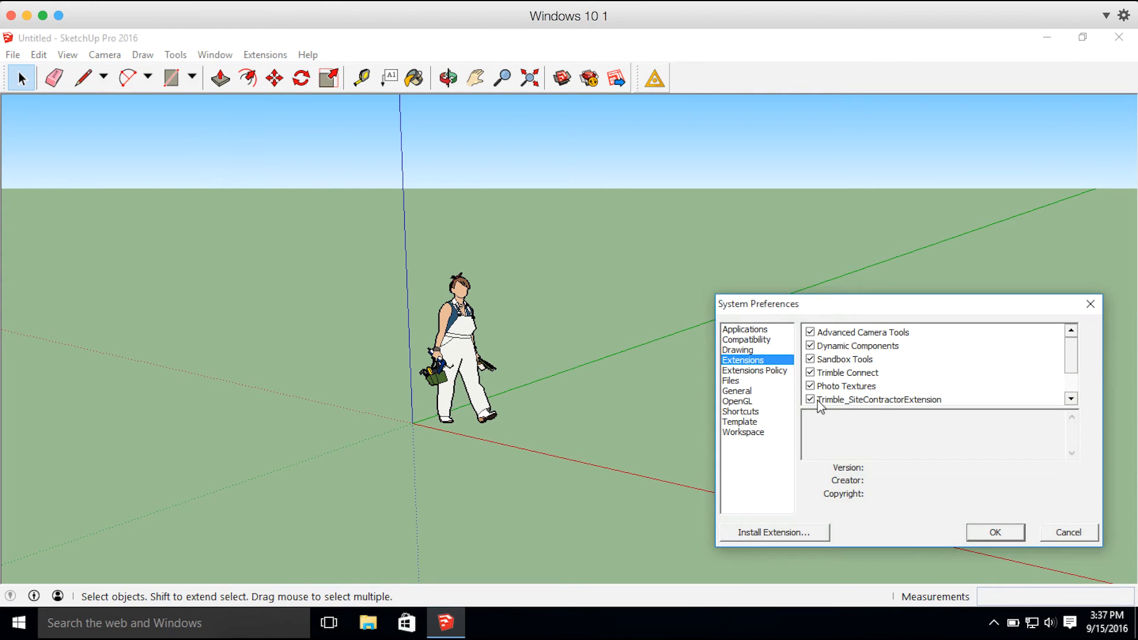
click(738, 422)
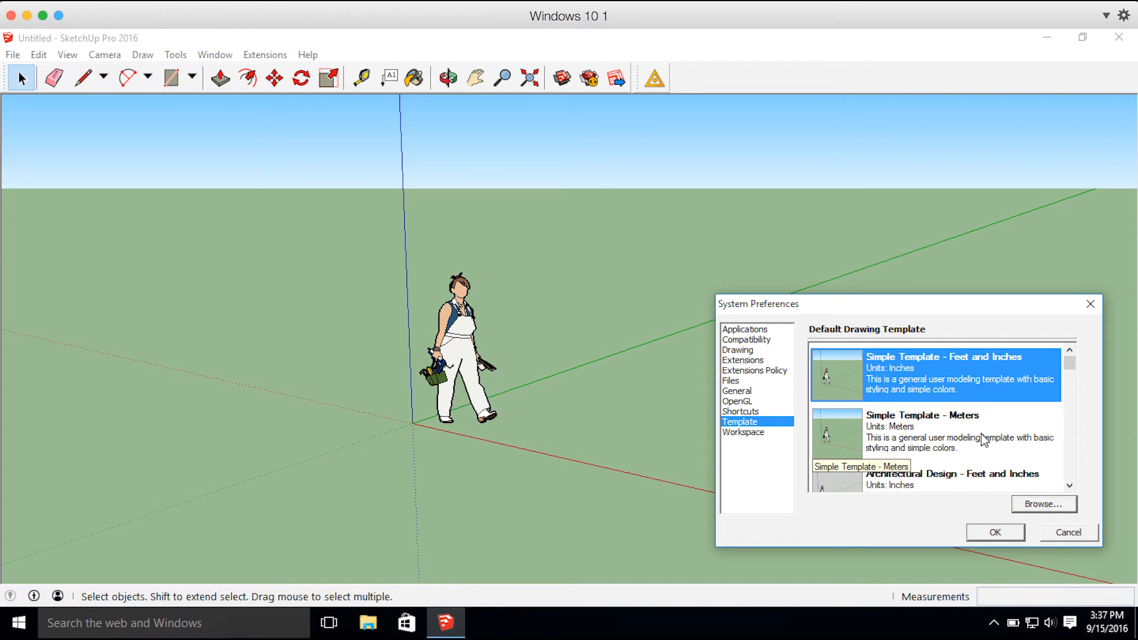
scroll(down, 3)
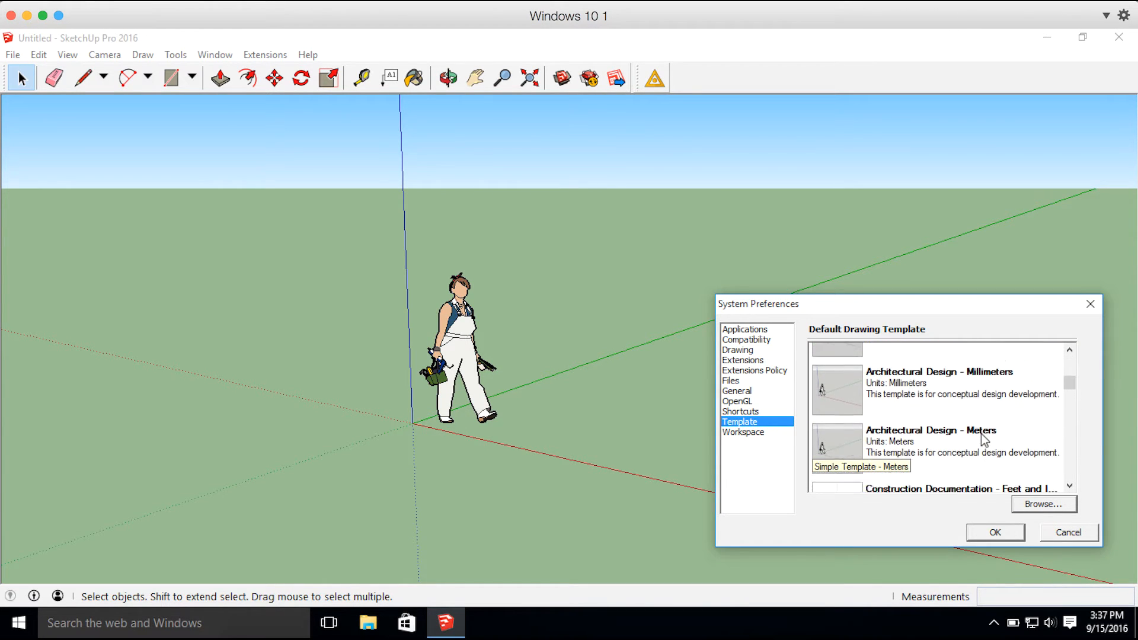
scroll(down, 3)
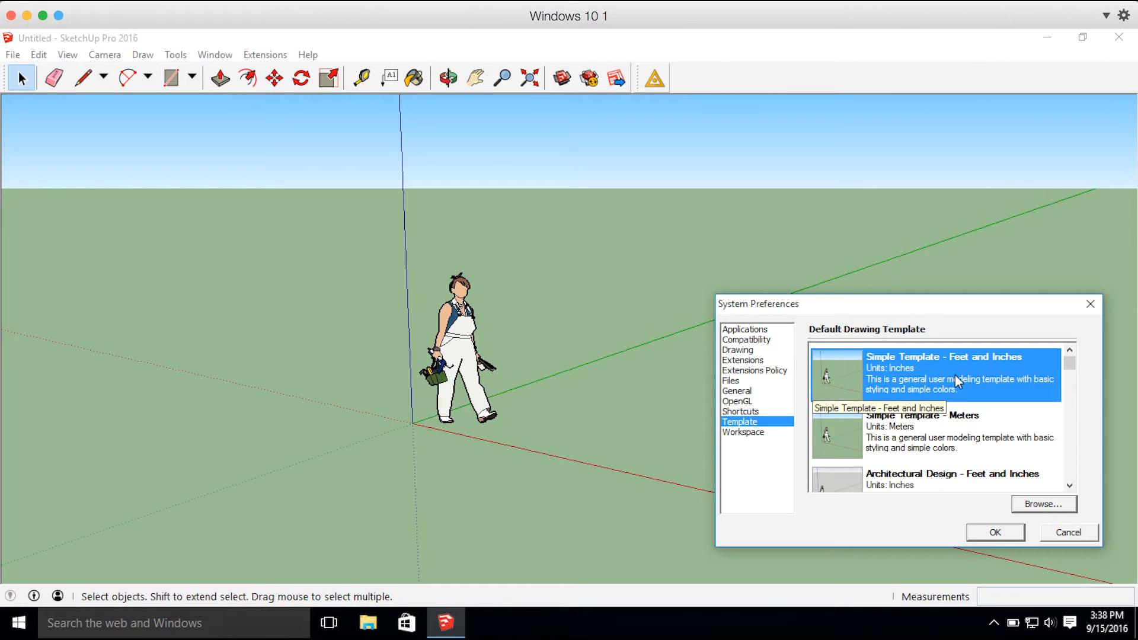
scroll(down, 3)
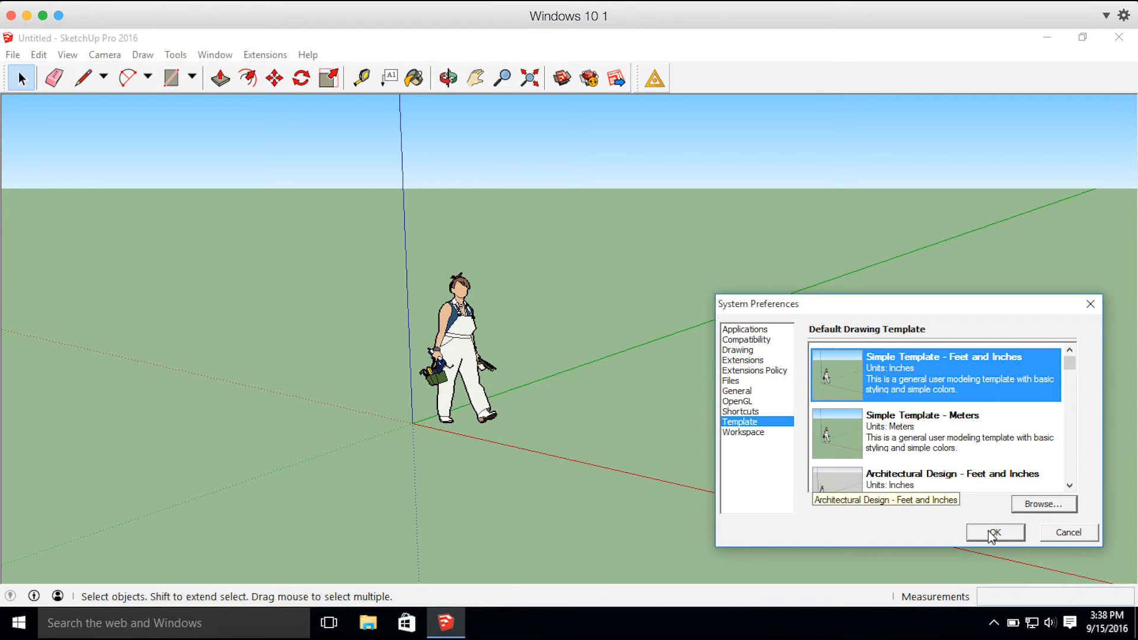
- Delete the default person figure and draw the house footprint with the Line tool using a 20' length
click(995, 532)
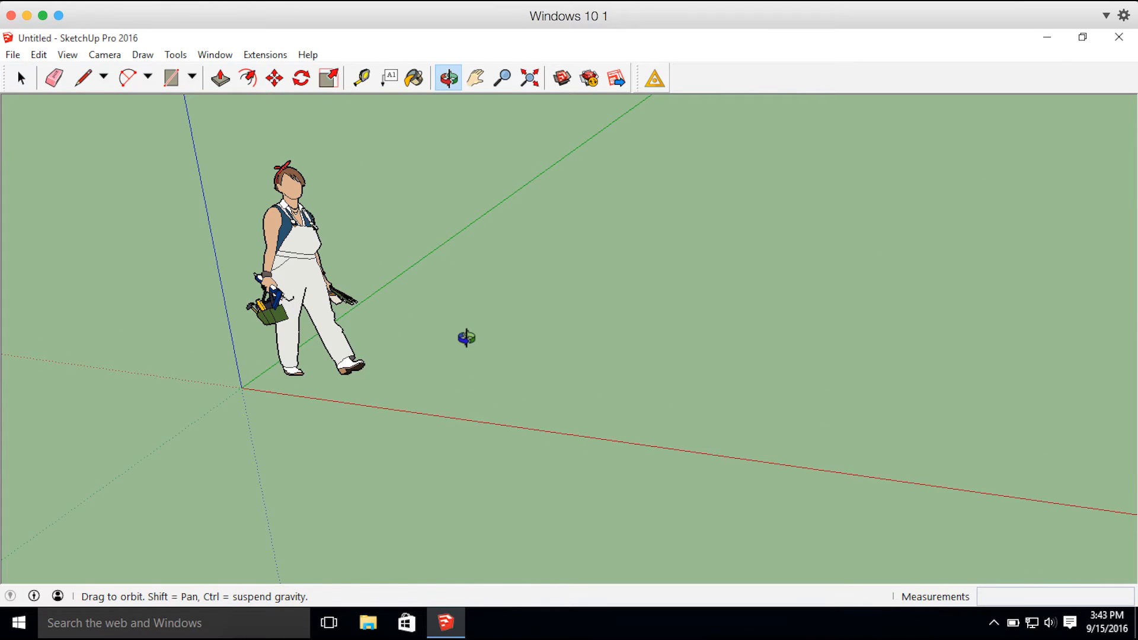
mouse_move(201, 381)
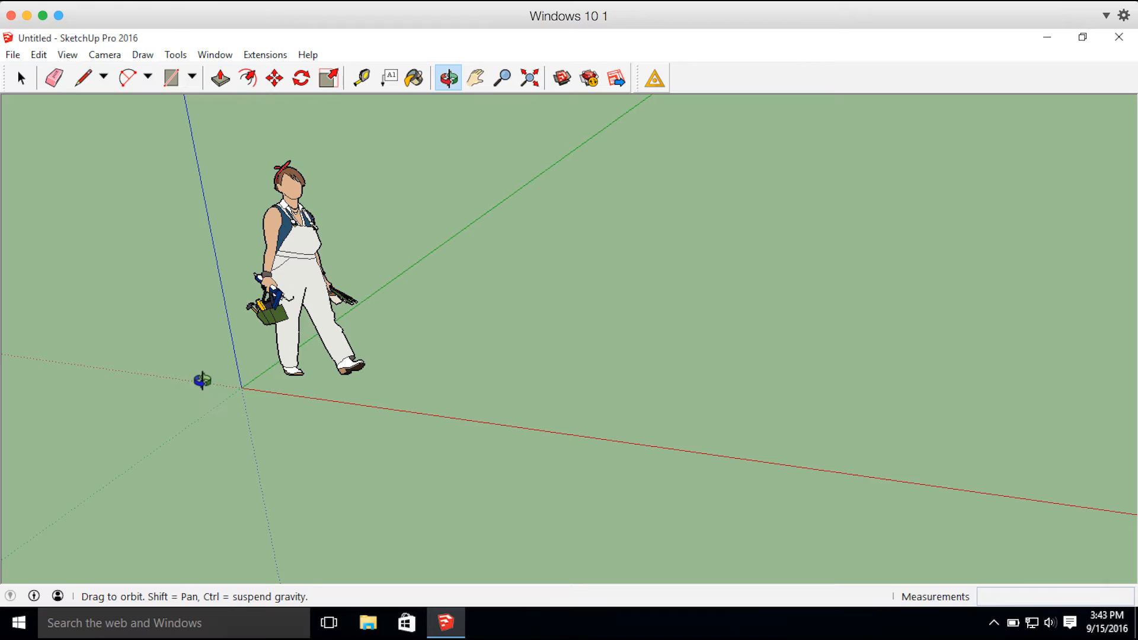
click(20, 78)
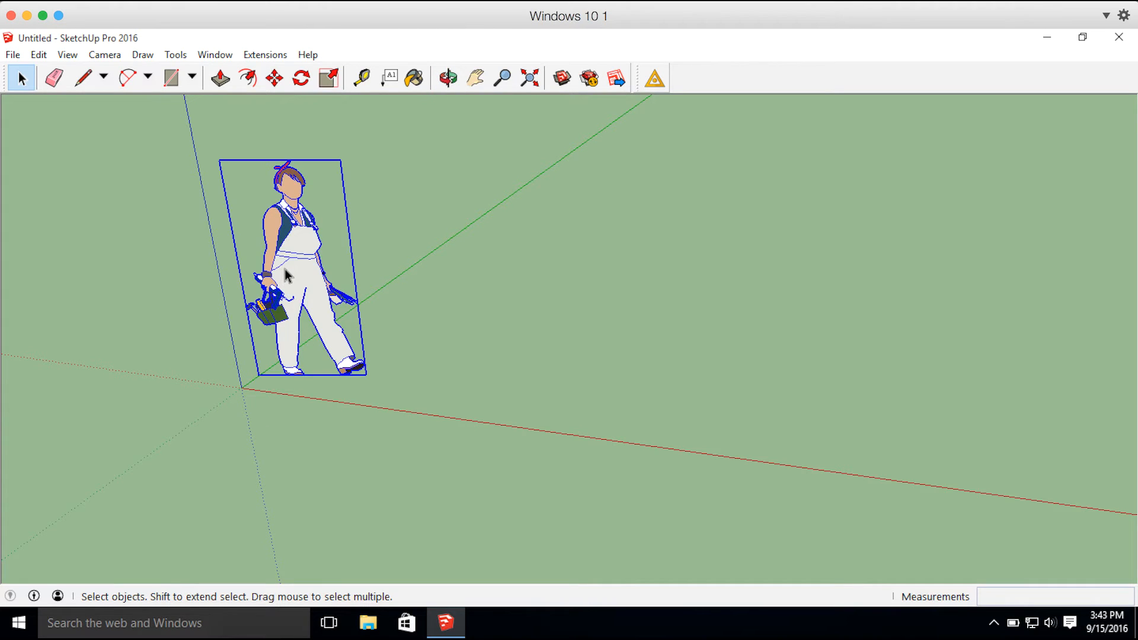
key(Delete)
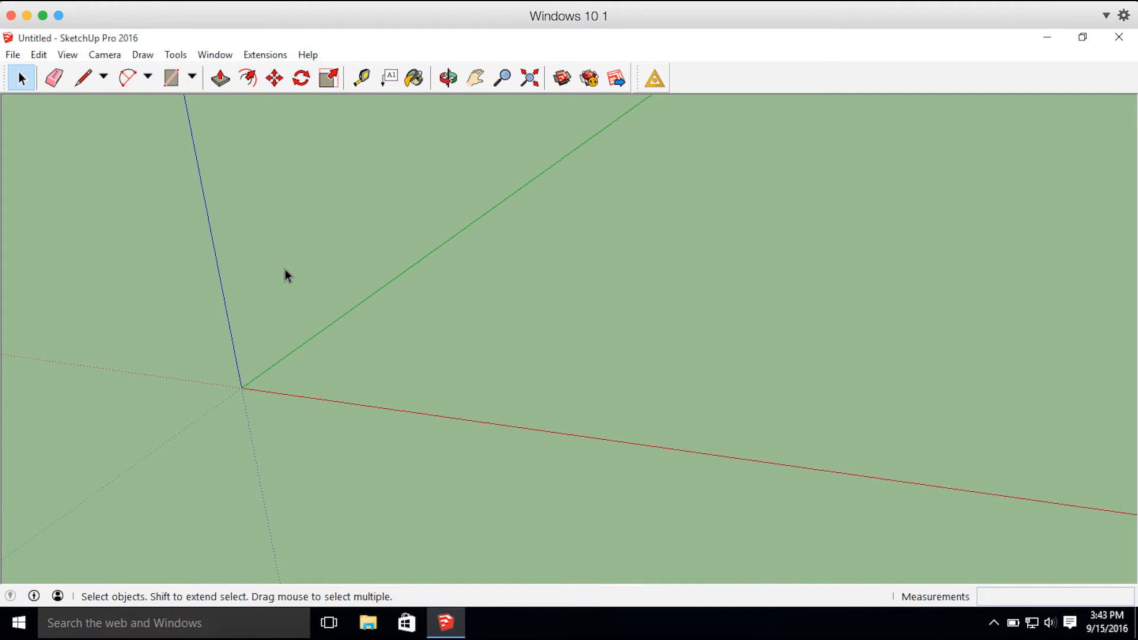
click(82, 79)
text(1)
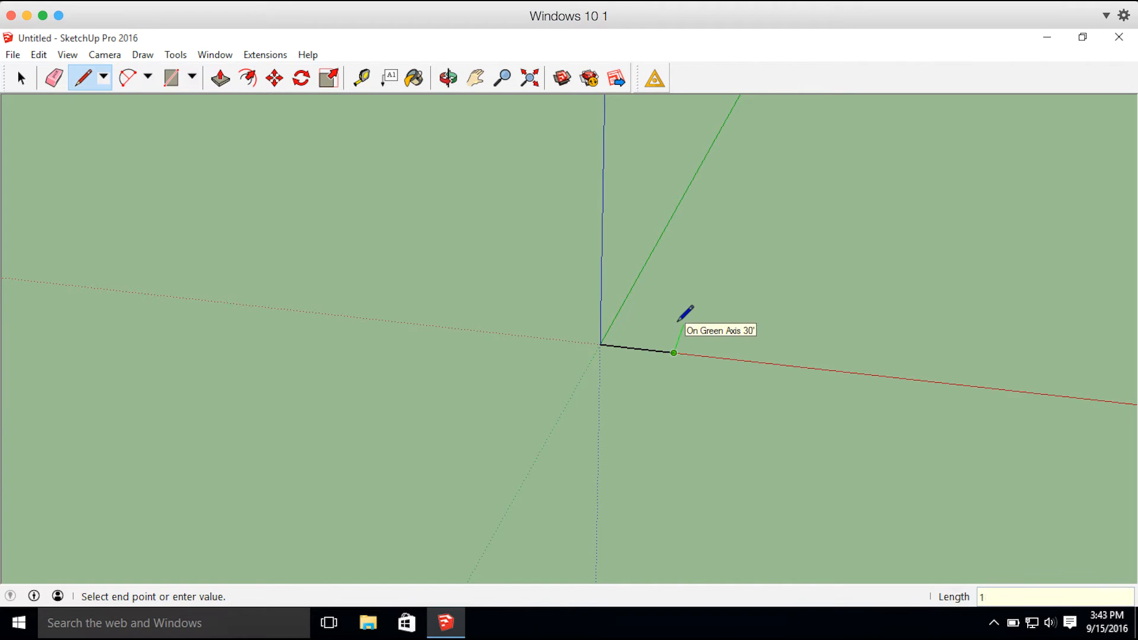
mouse_move(719, 339)
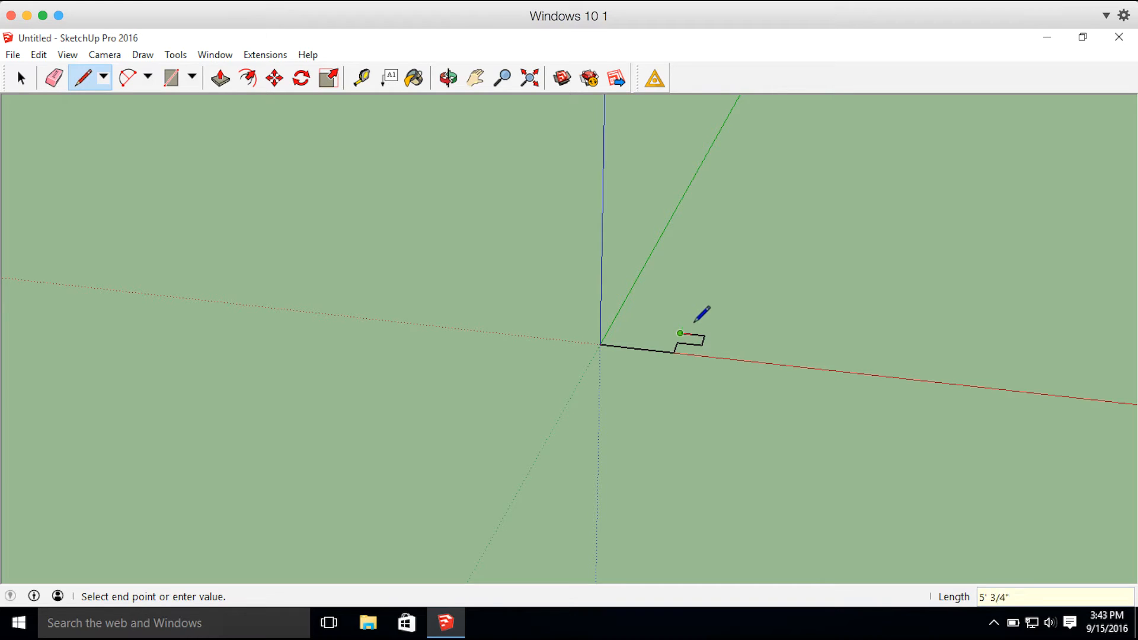
mouse_move(684, 318)
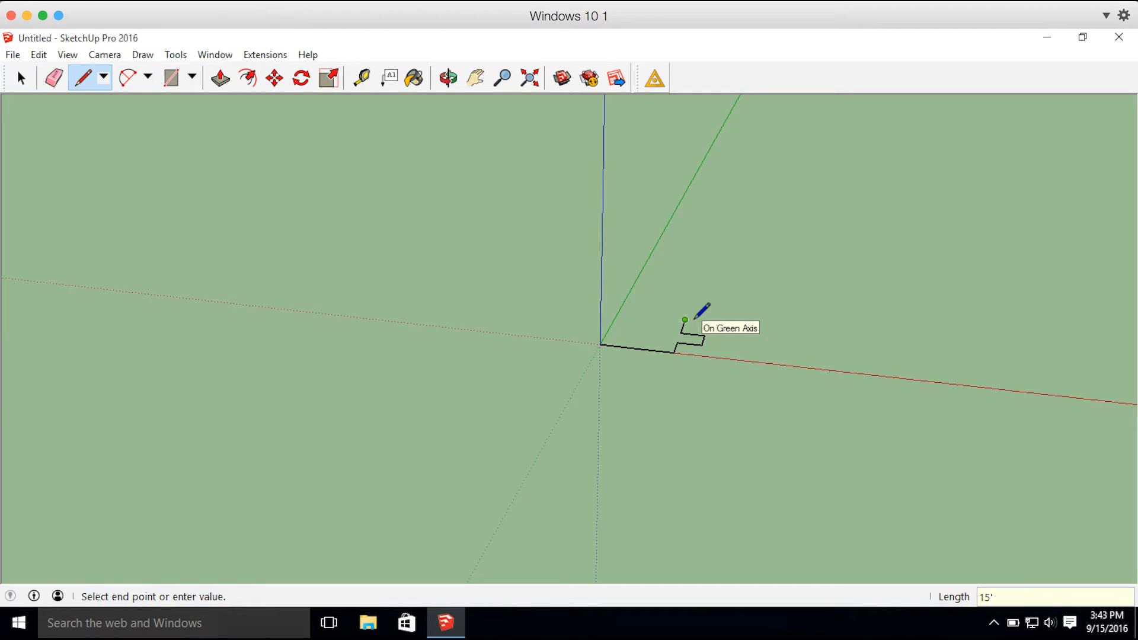
mouse_move(671, 313)
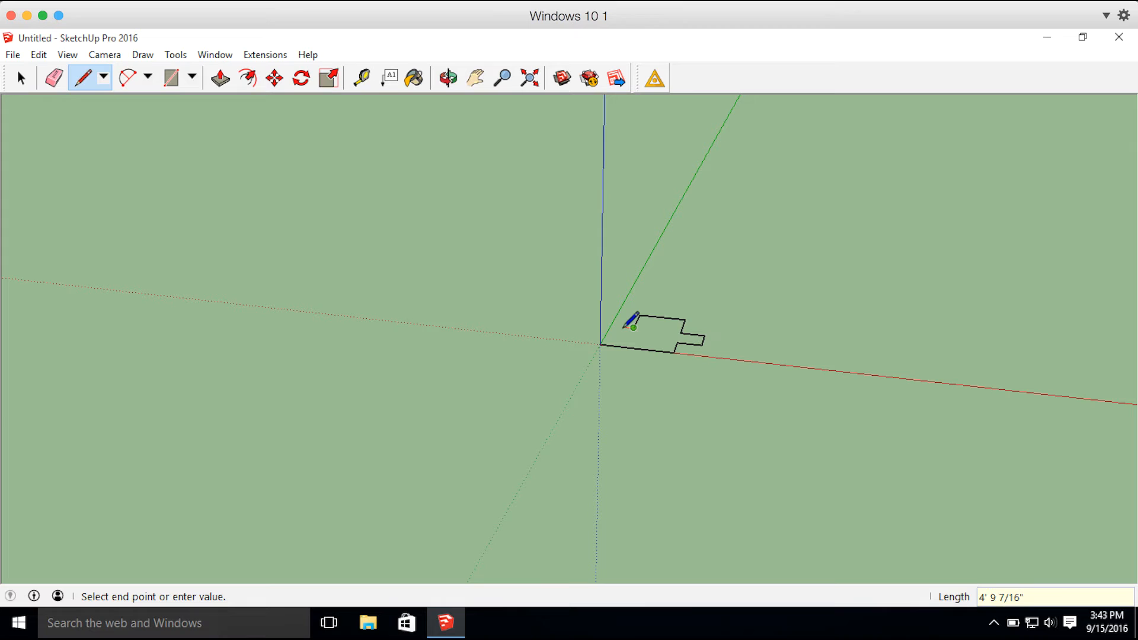
text(20')
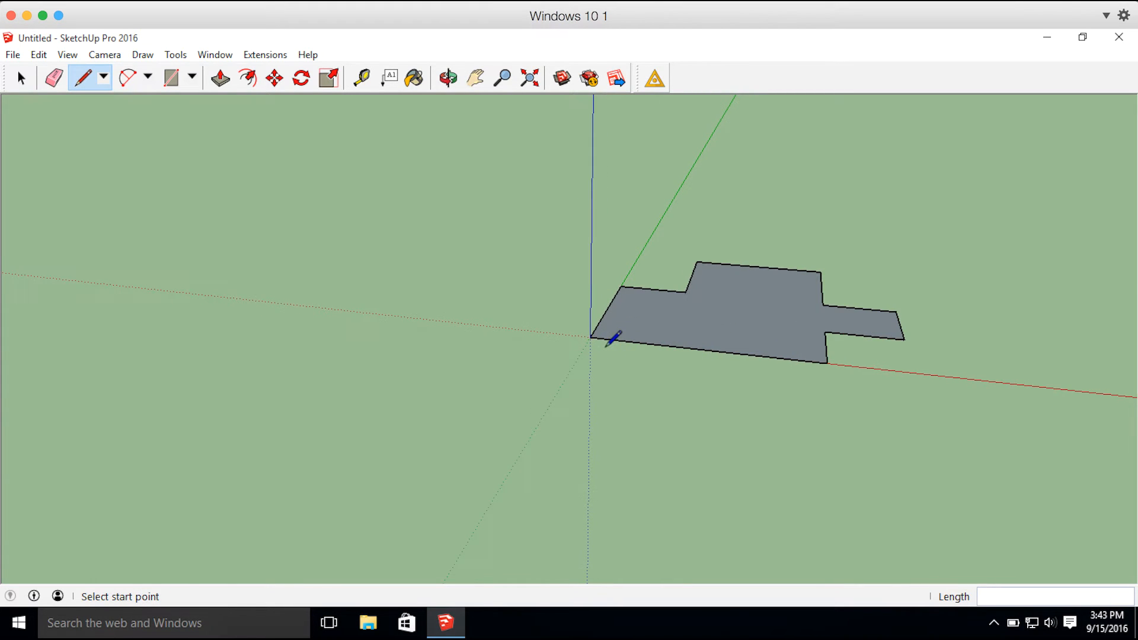
- Offset the footprint into a wall band and Push/Pull it up 3' into open foundation walls
click(246, 79)
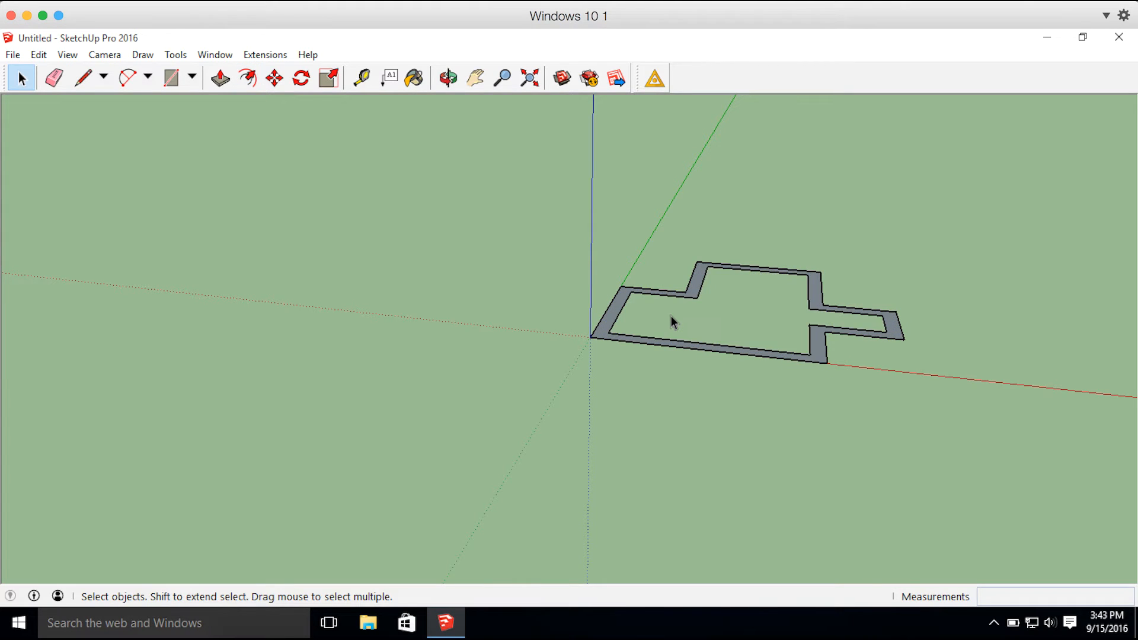
mouse_move(633, 326)
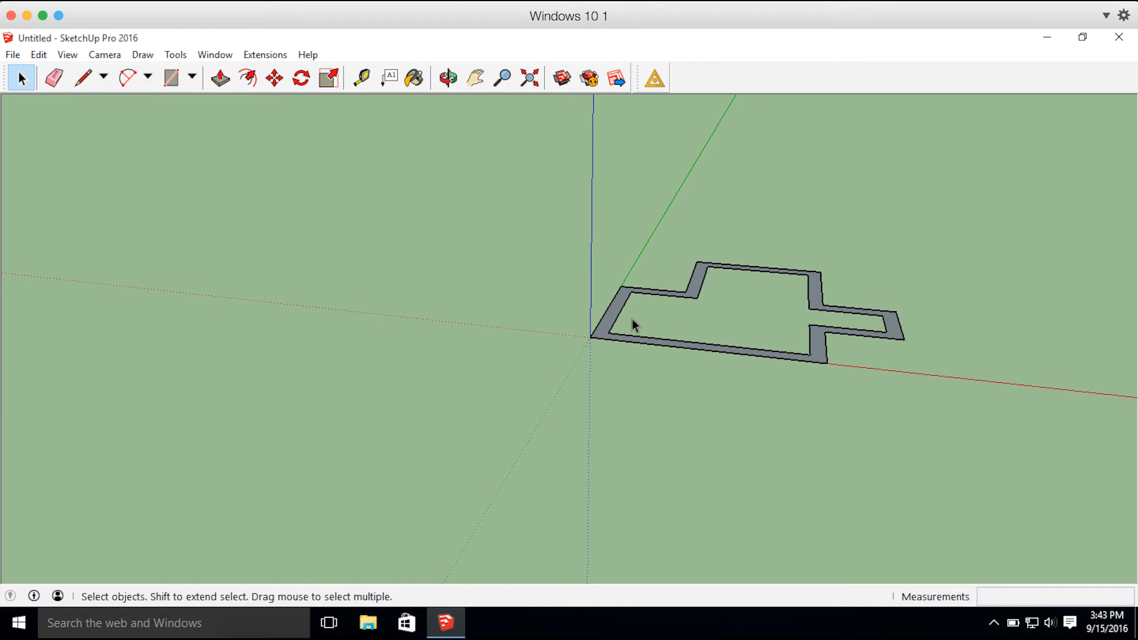
click(221, 78)
text(3')
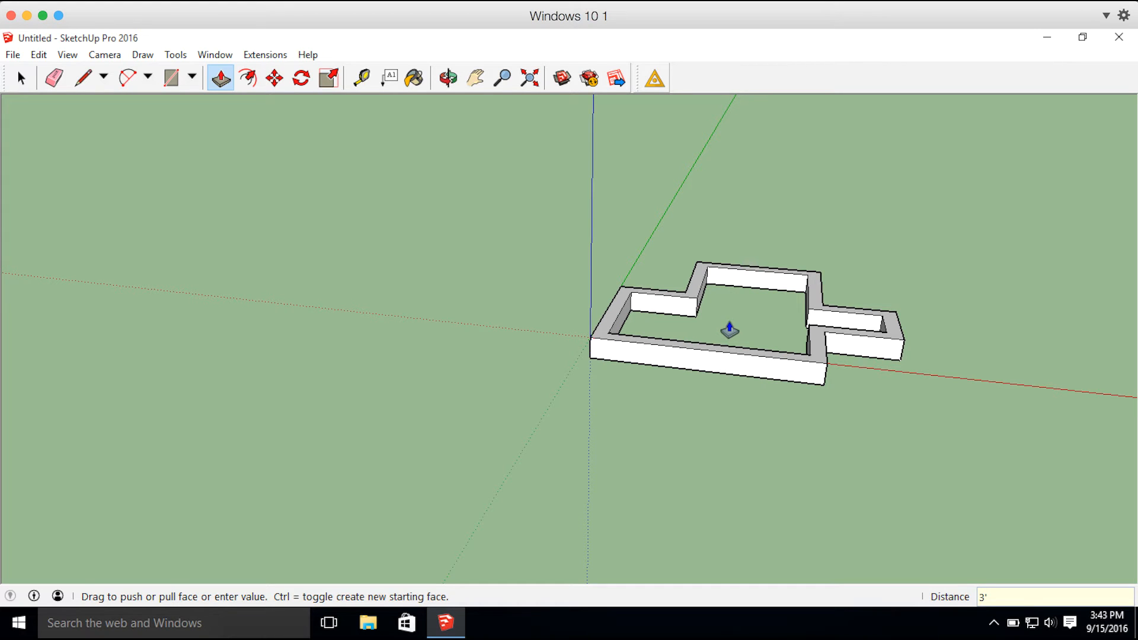
click(474, 79)
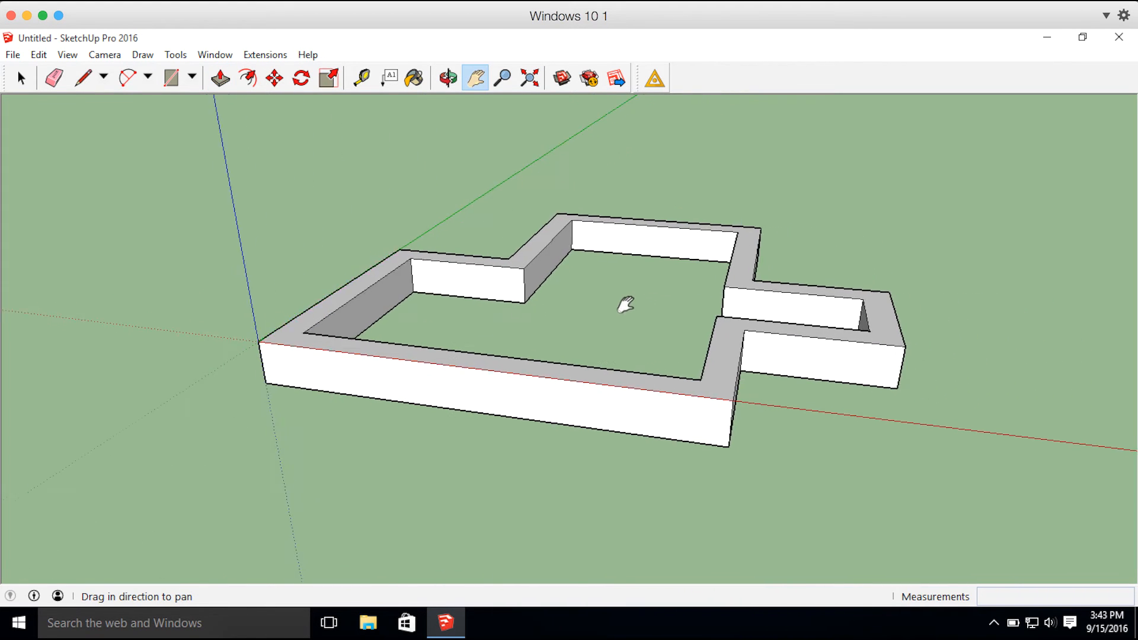
click(219, 78)
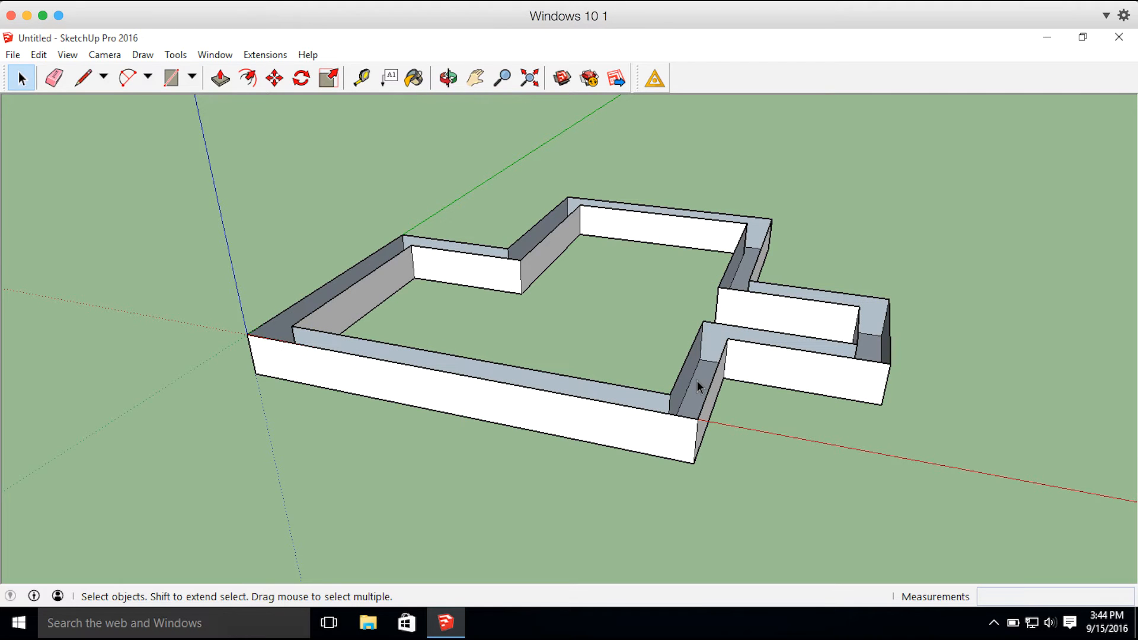
- Orbit to face the long wall and launch the Trimble Site Contractor exporter from Extensions
click(447, 78)
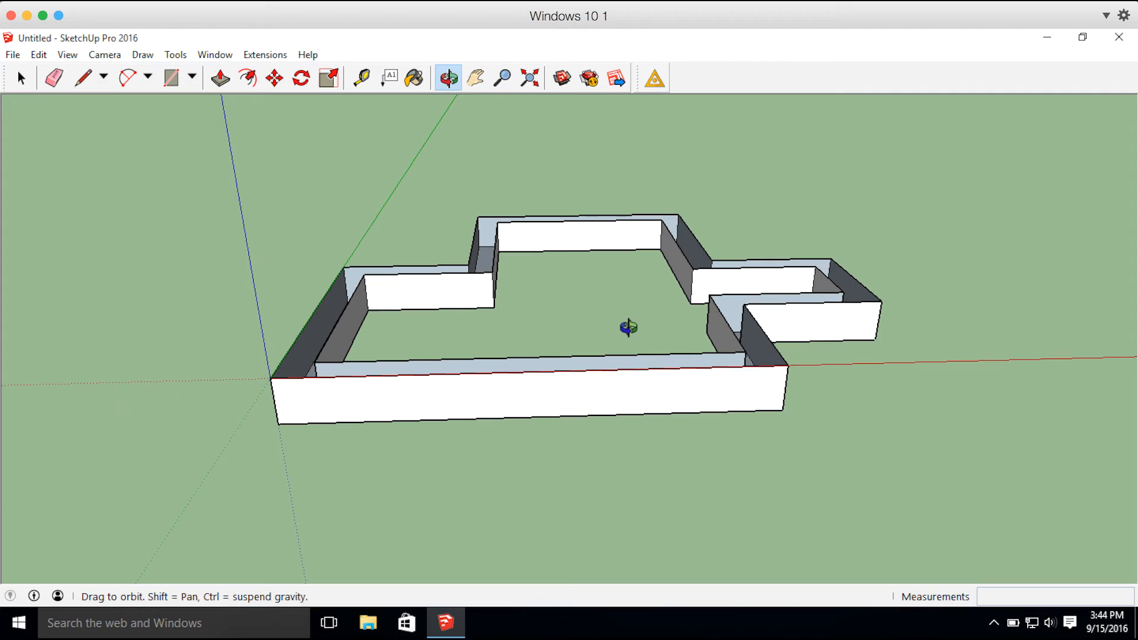
click(20, 78)
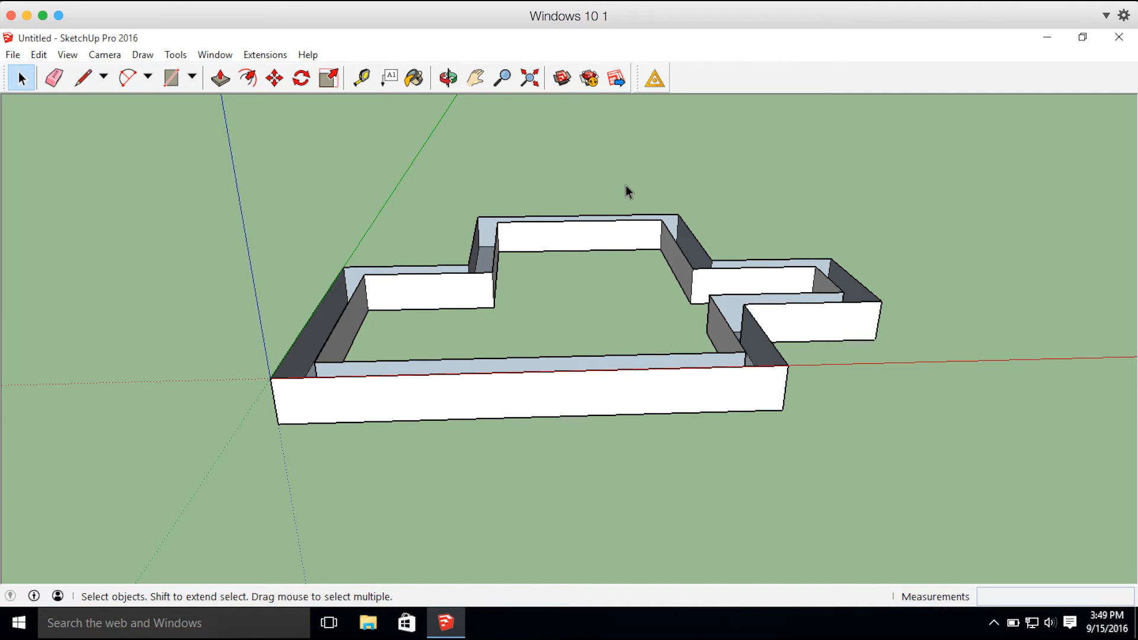
click(652, 78)
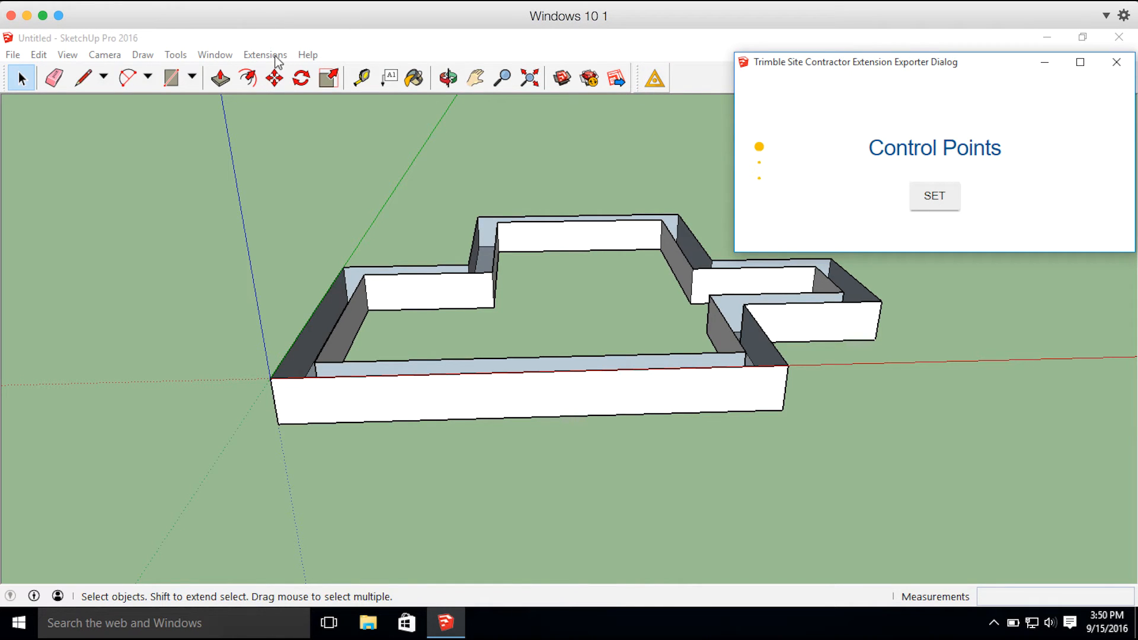
- Use SET to place the export control points on the front wall corners
click(264, 55)
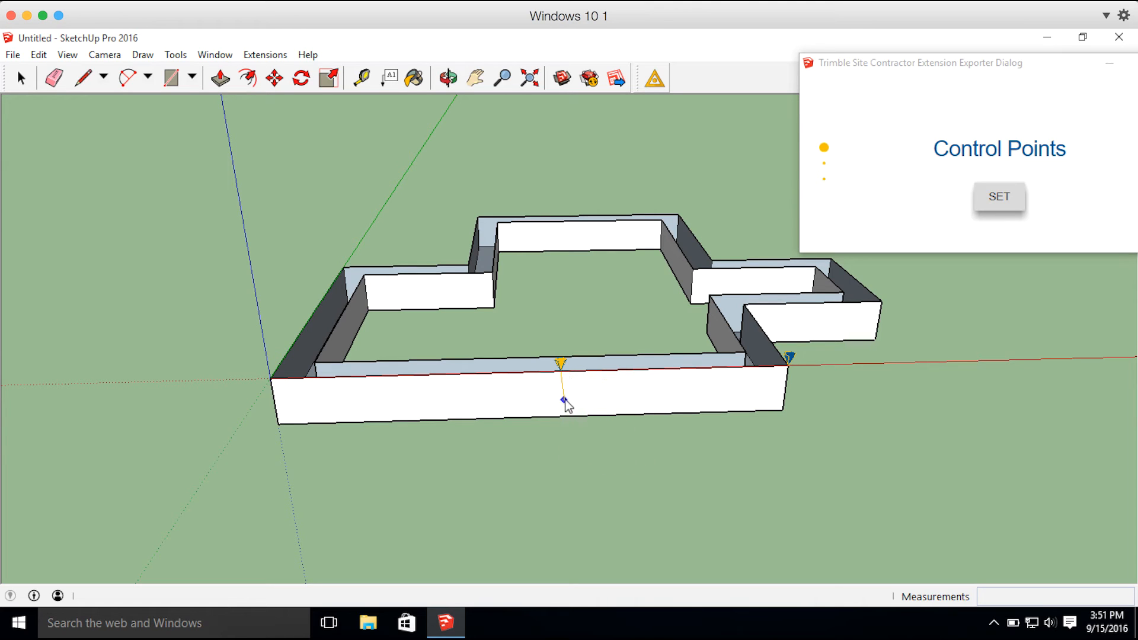
mouse_move(266, 377)
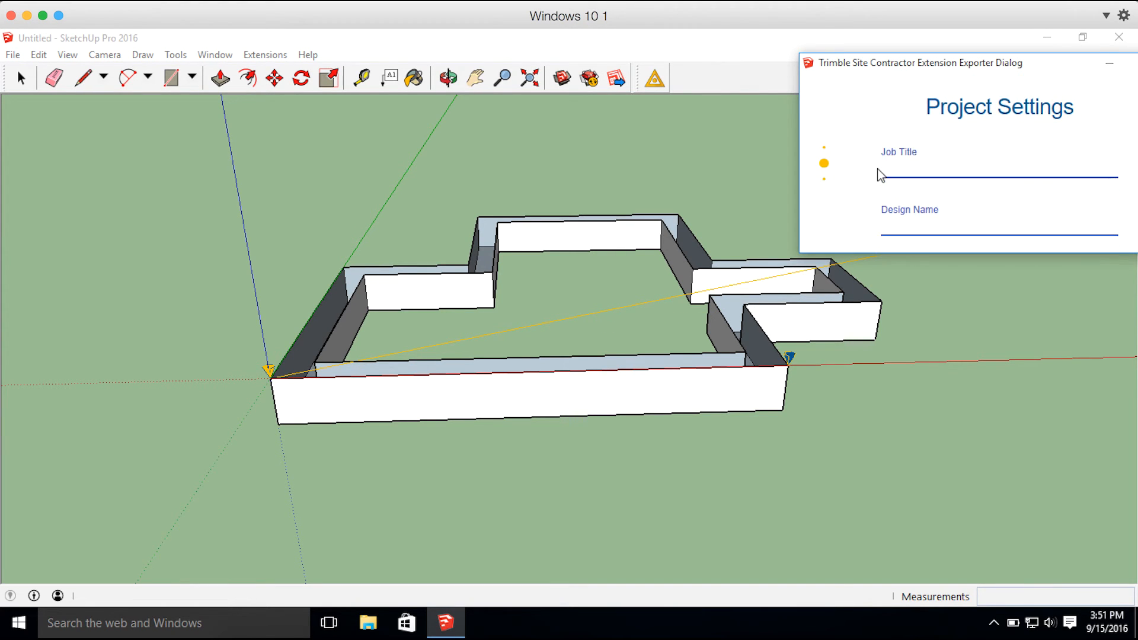
- Enter Job Title 'House' and Design Name 'Foundation' in the exporter
click(998, 175)
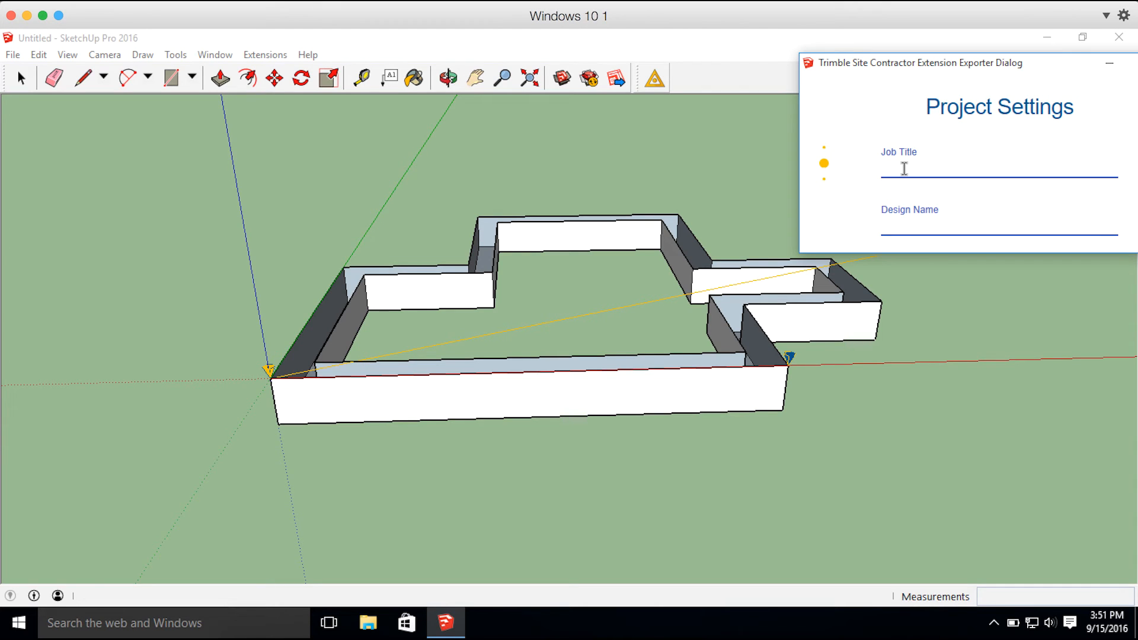
click(998, 168)
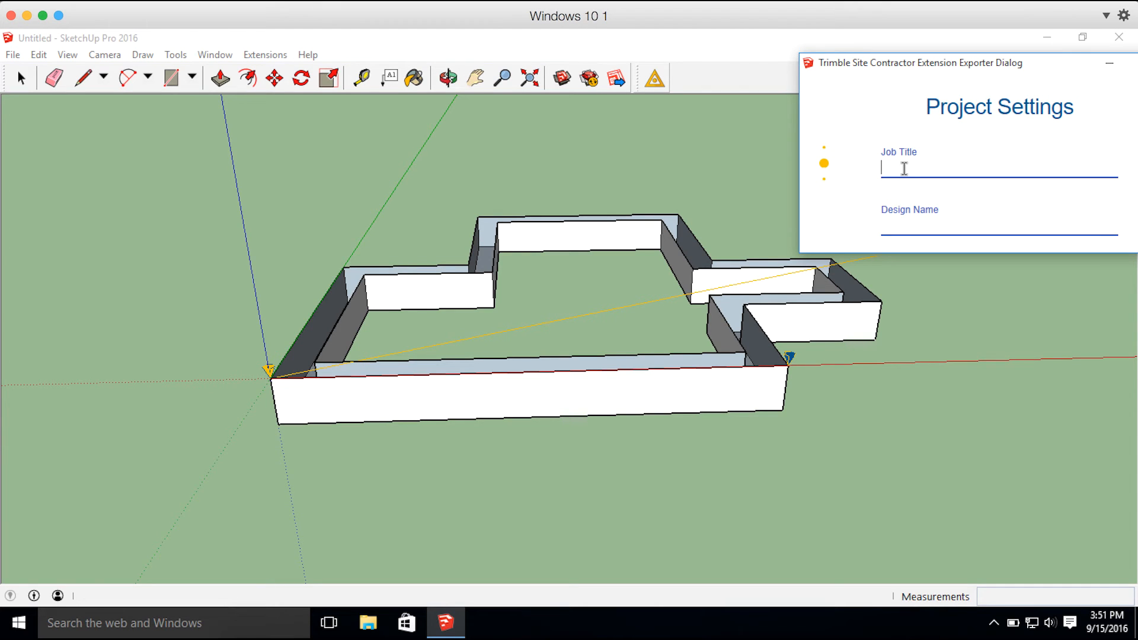
text(House)
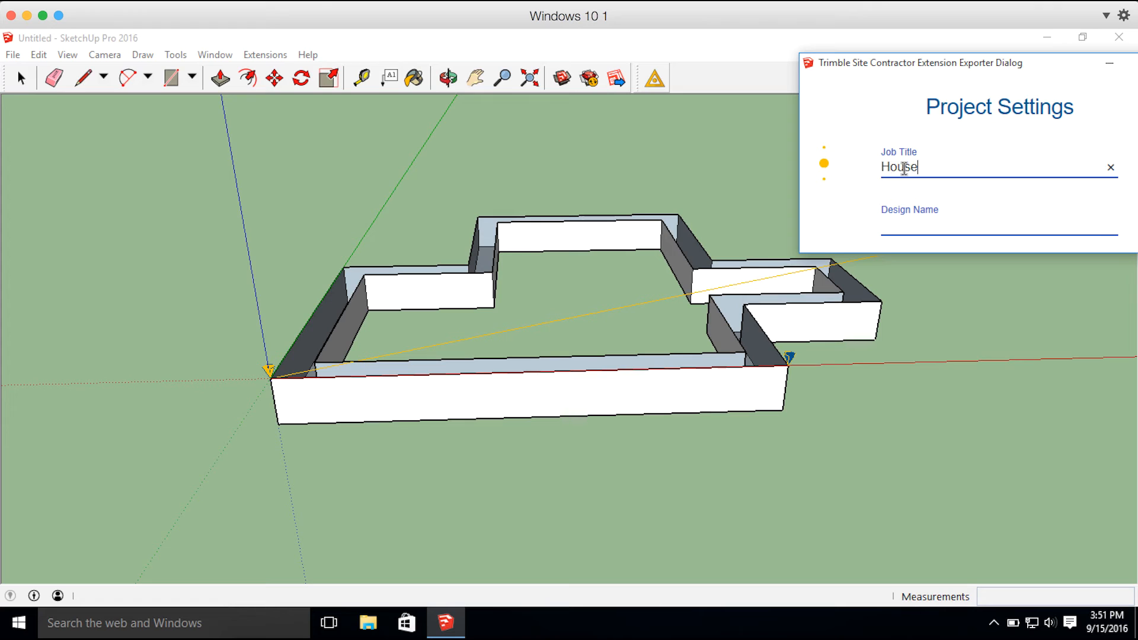
click(998, 226)
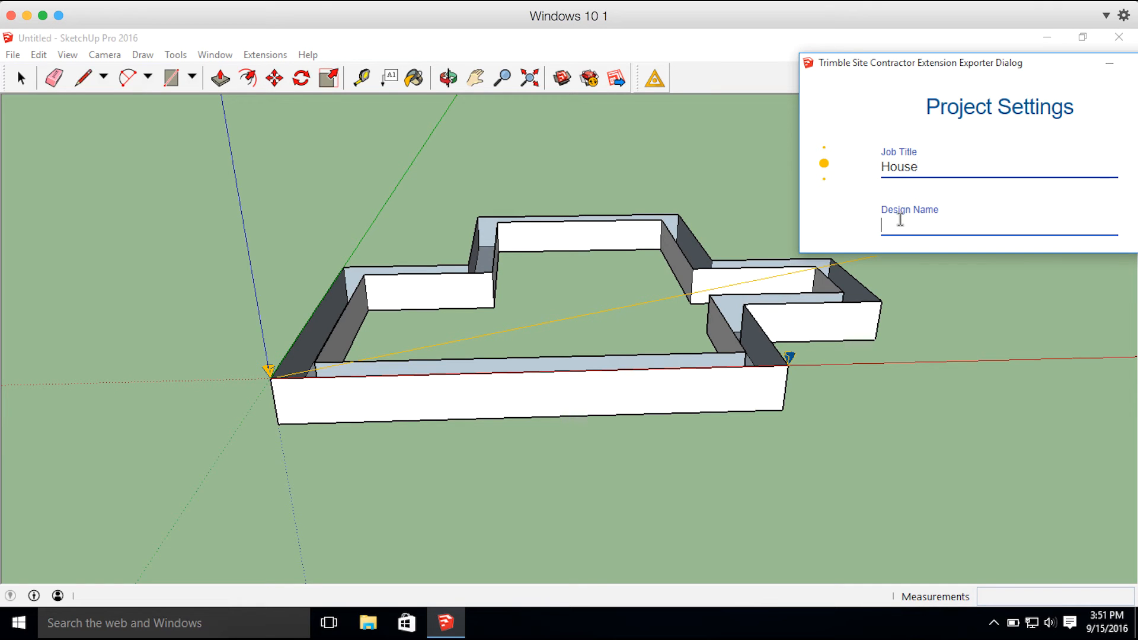
text(Foundatio)
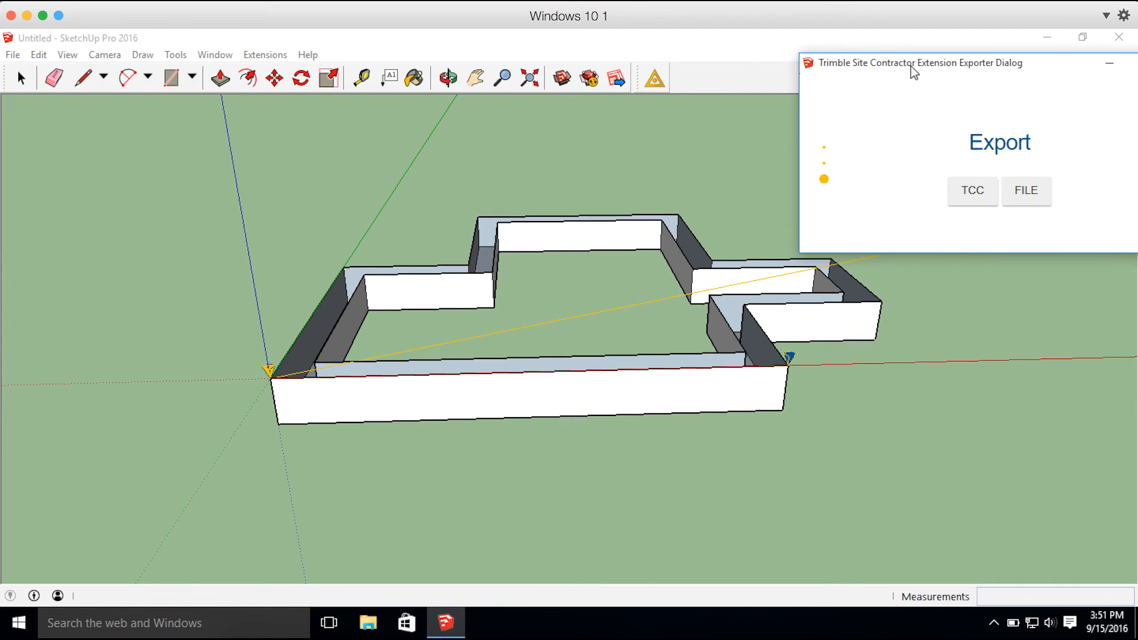
drag(914, 63, 827, 65)
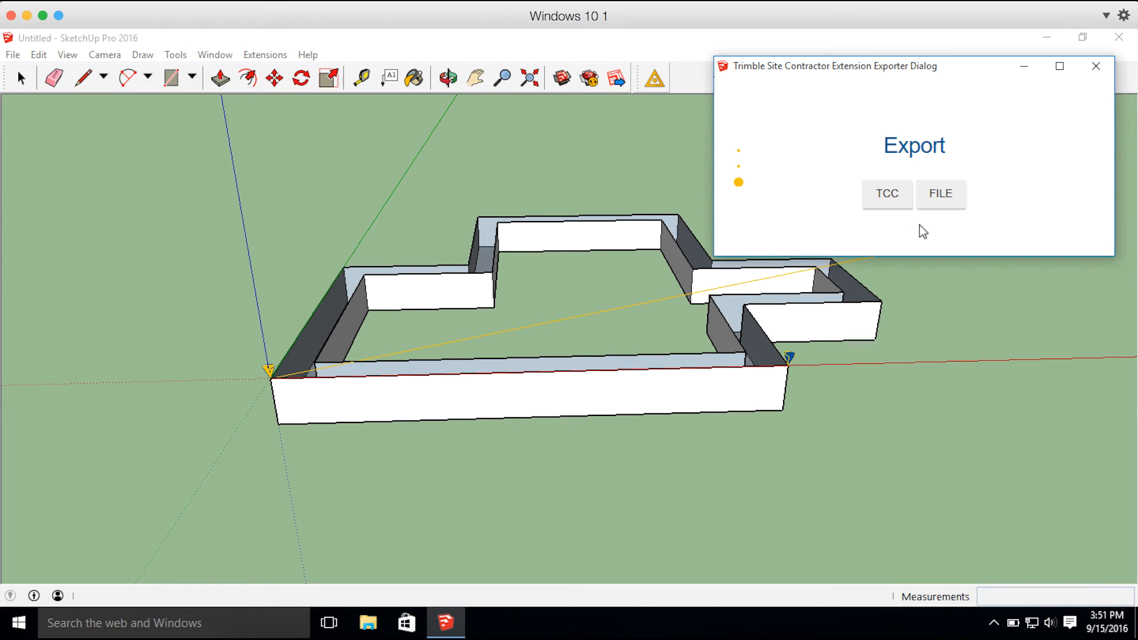
mouse_move(900, 235)
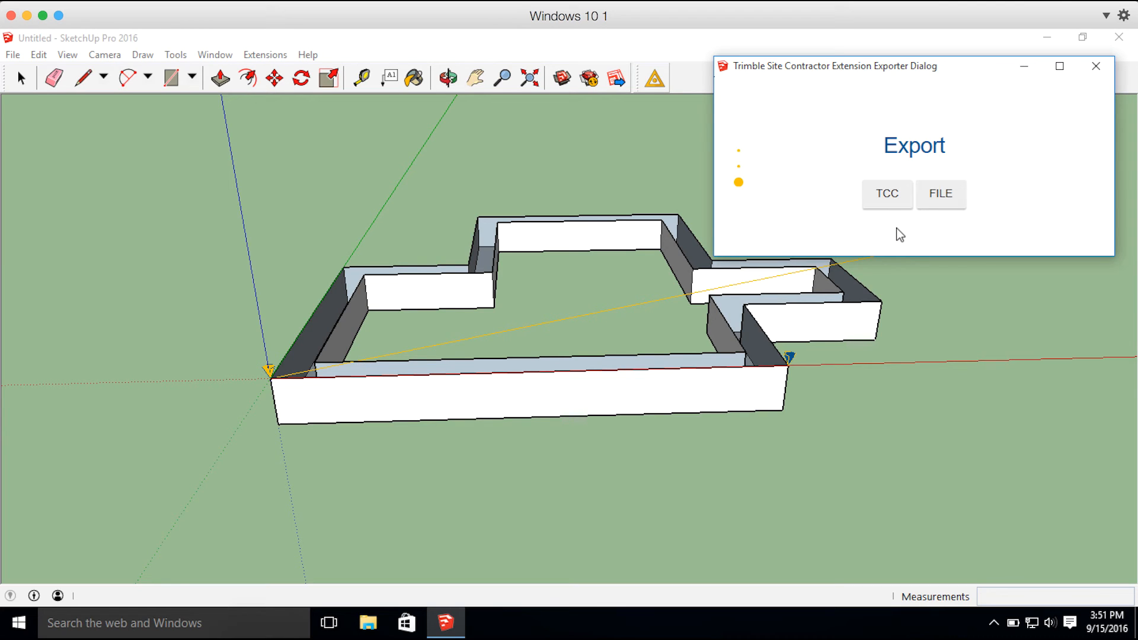
mouse_move(891, 227)
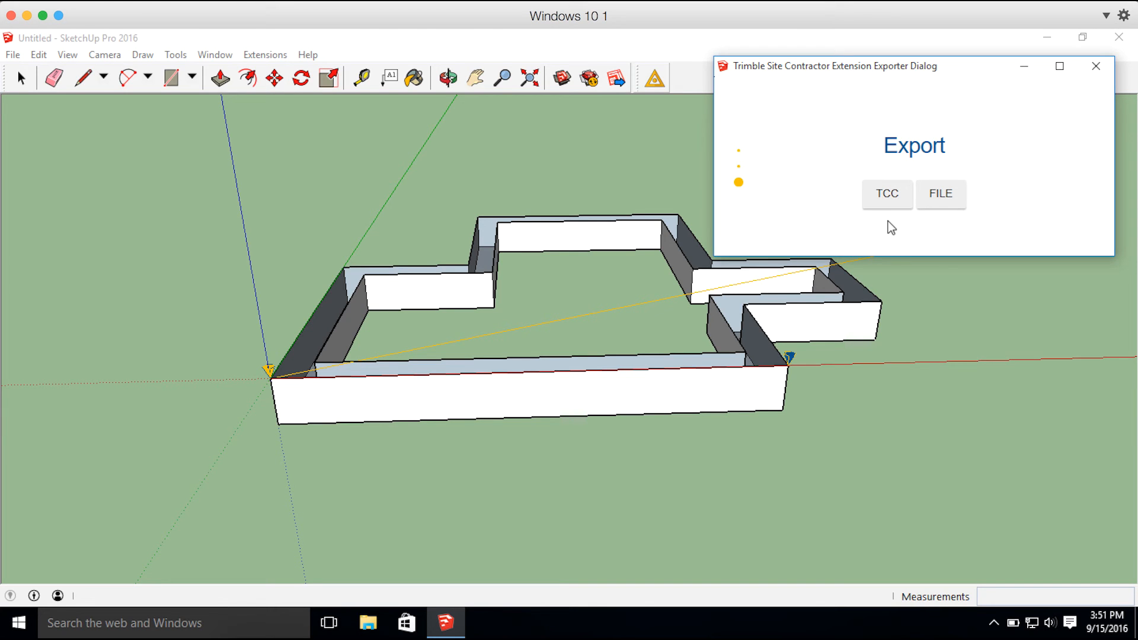
mouse_move(947, 227)
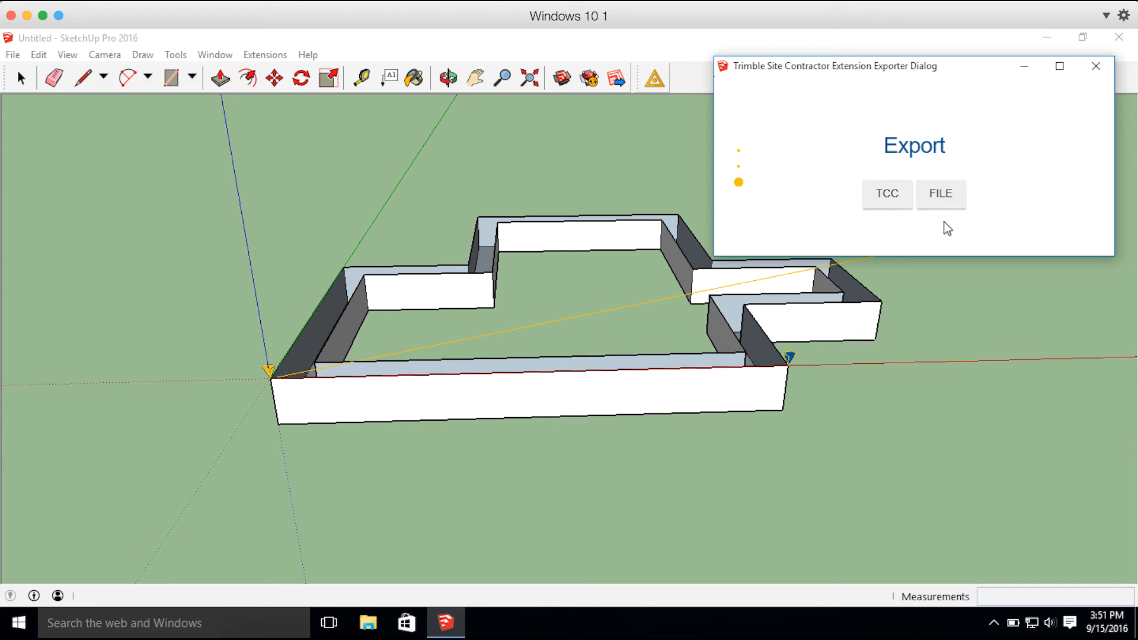
- Export the walls as files to the Desktop folder and acknowledge the success message
click(940, 193)
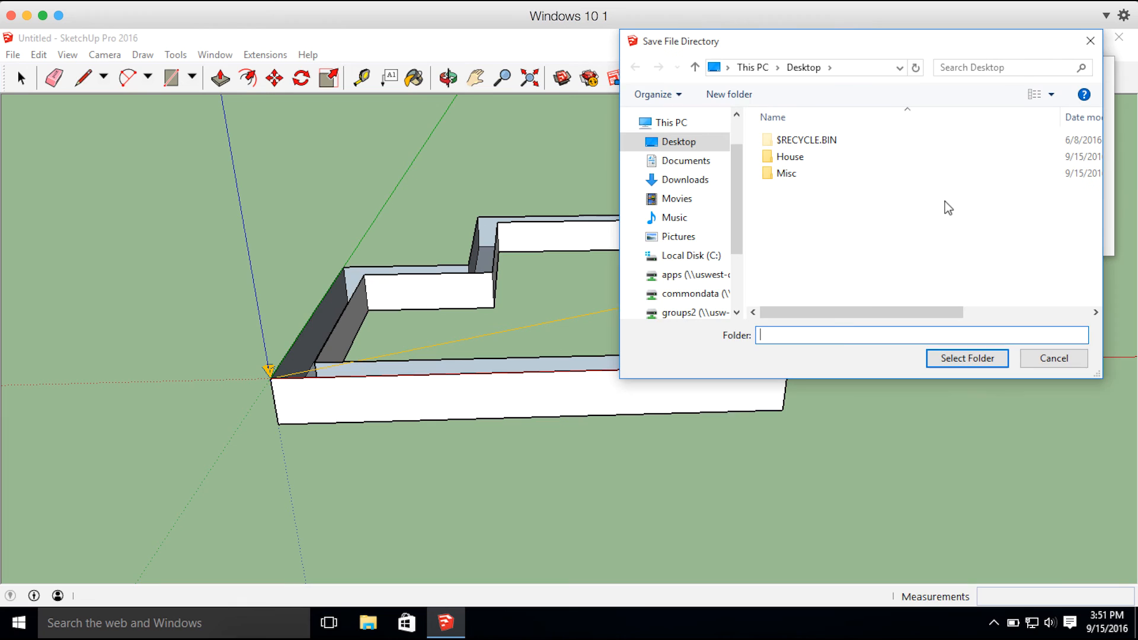
click(678, 141)
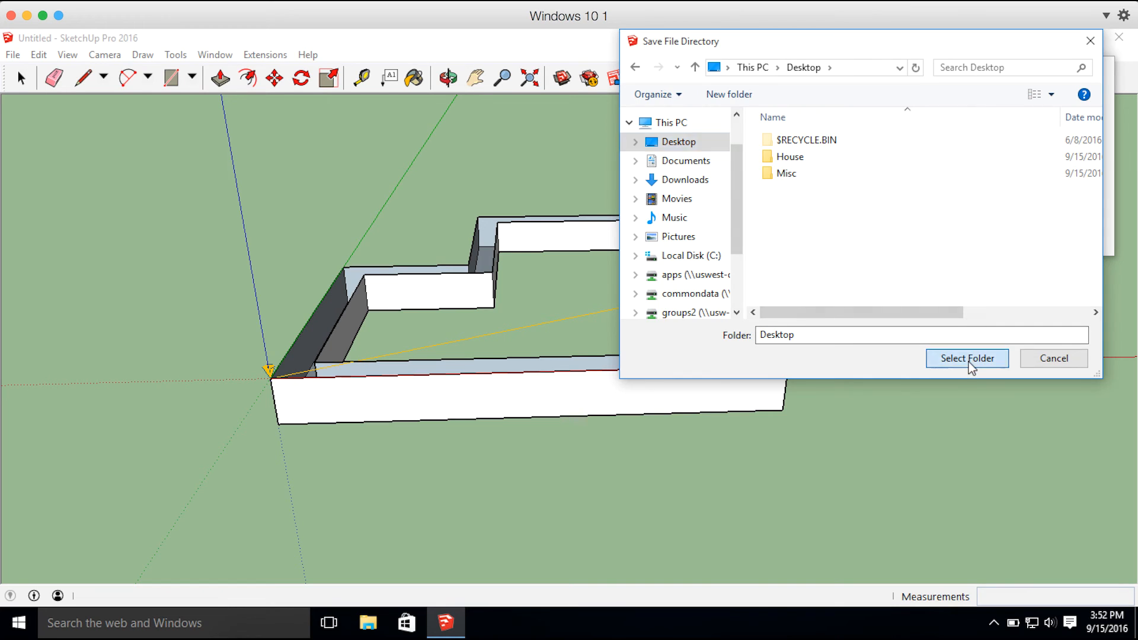
click(966, 358)
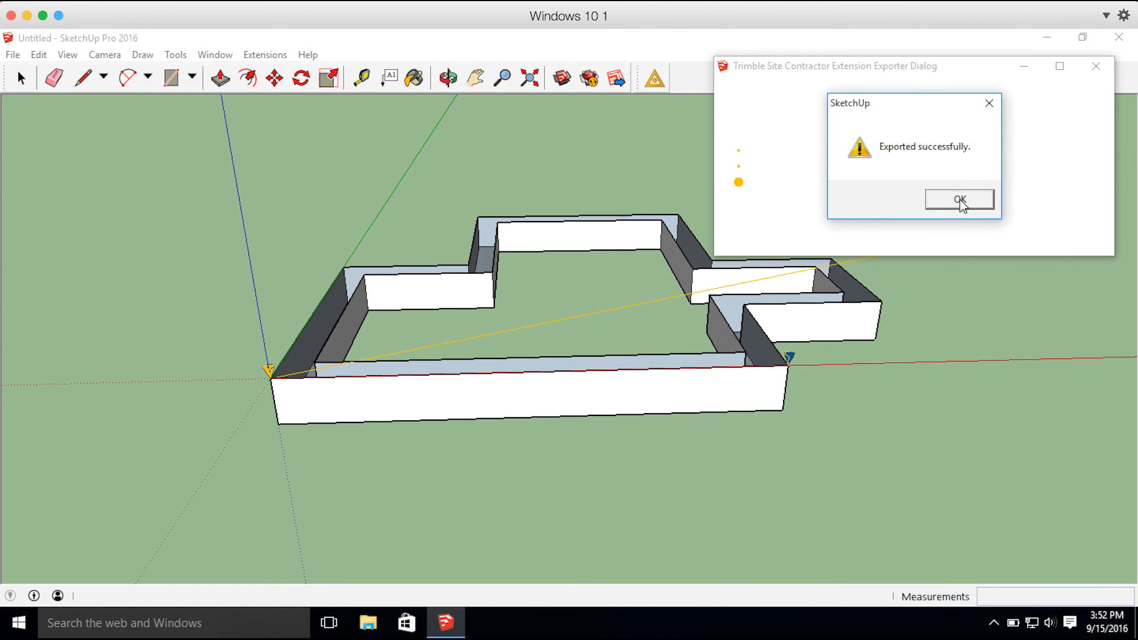
click(957, 201)
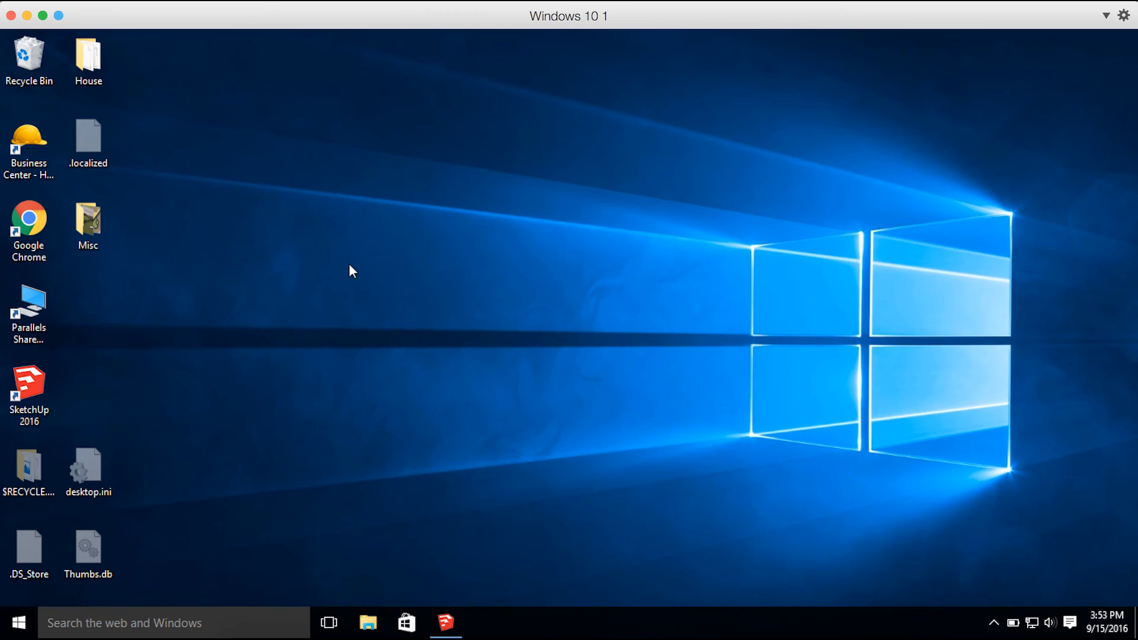
mouse_move(160, 99)
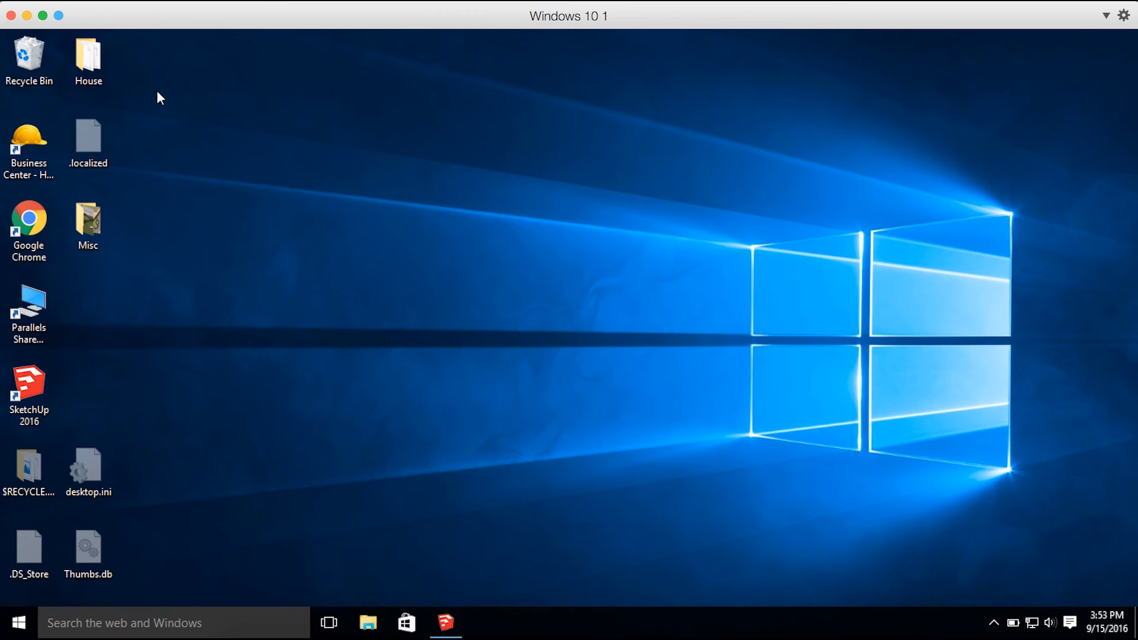
- Open the desktop House folder and inspect House - SiteMap.dxf and Site.xml
click(86, 58)
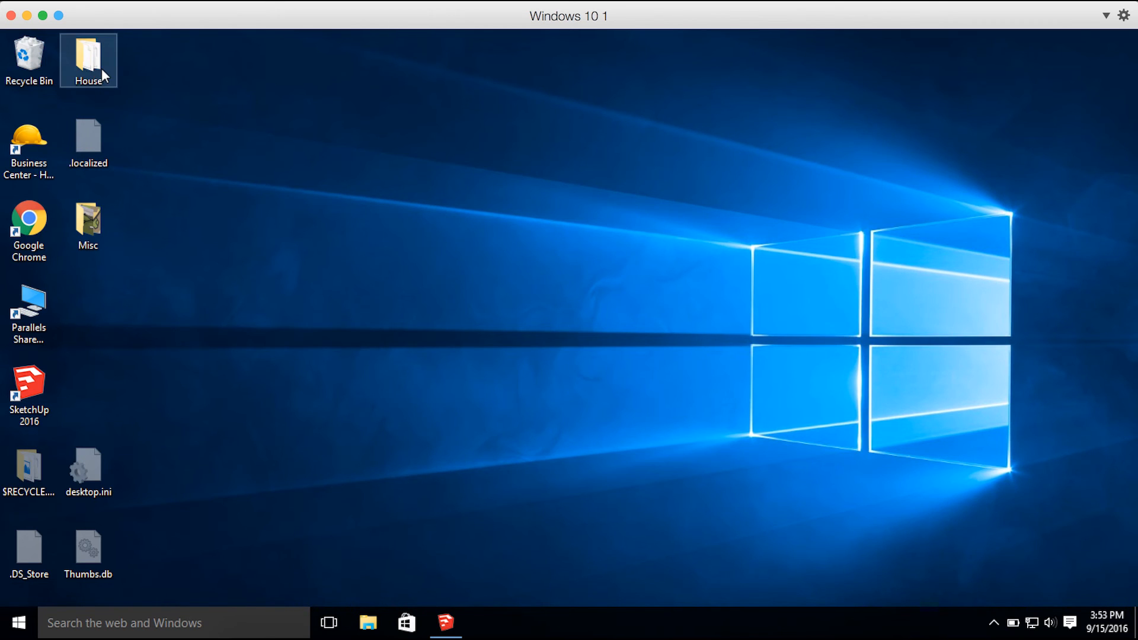
double_click(86, 57)
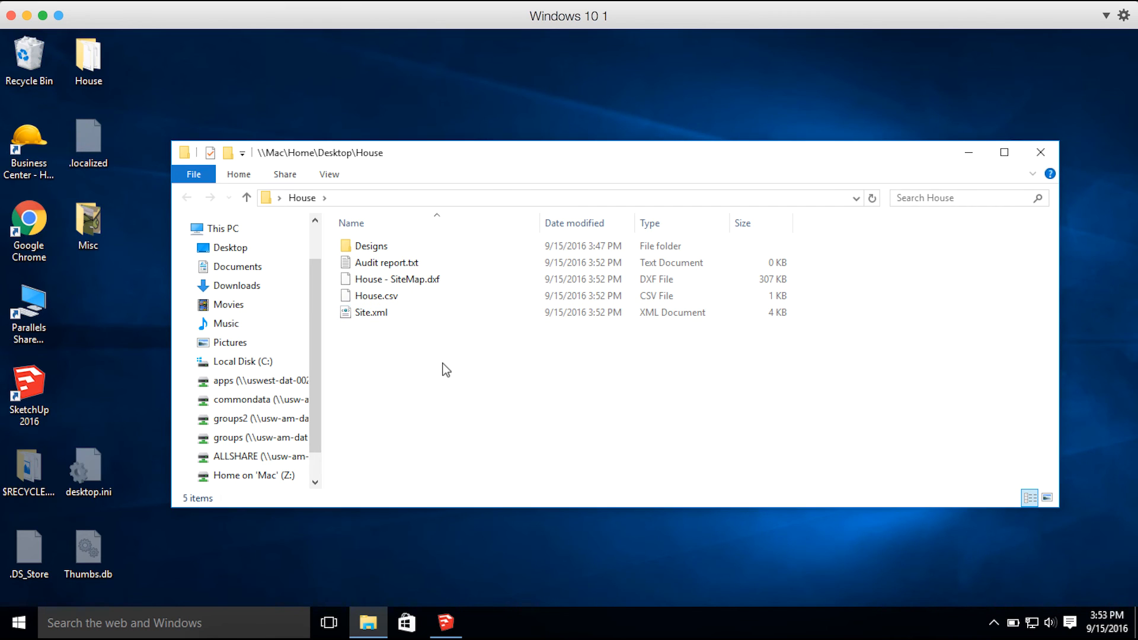
click(396, 279)
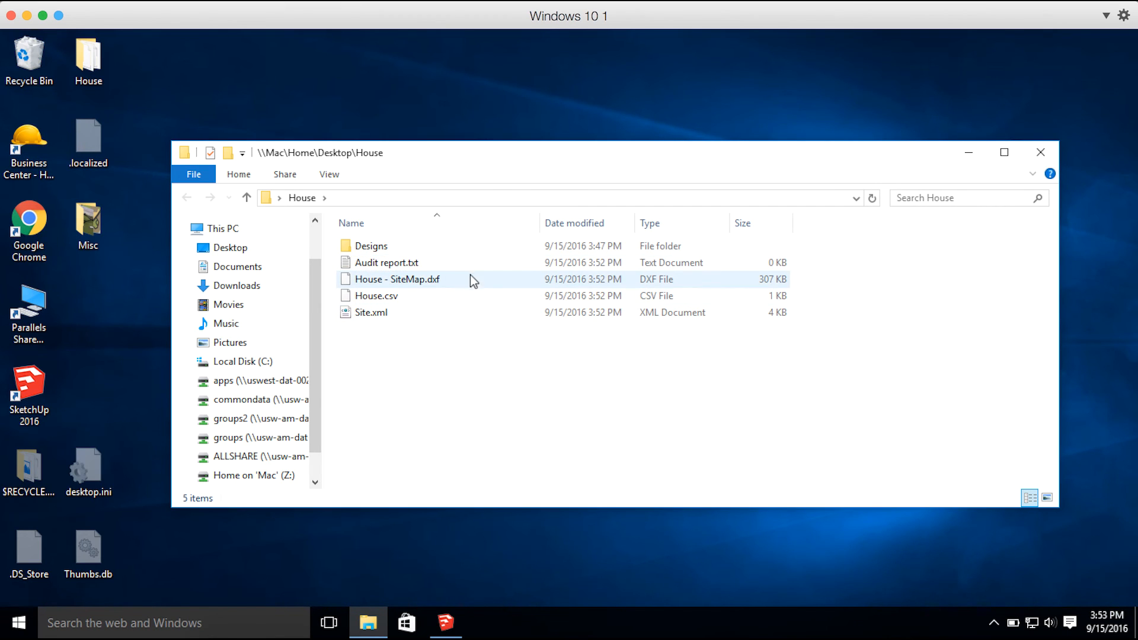
mouse_move(470, 281)
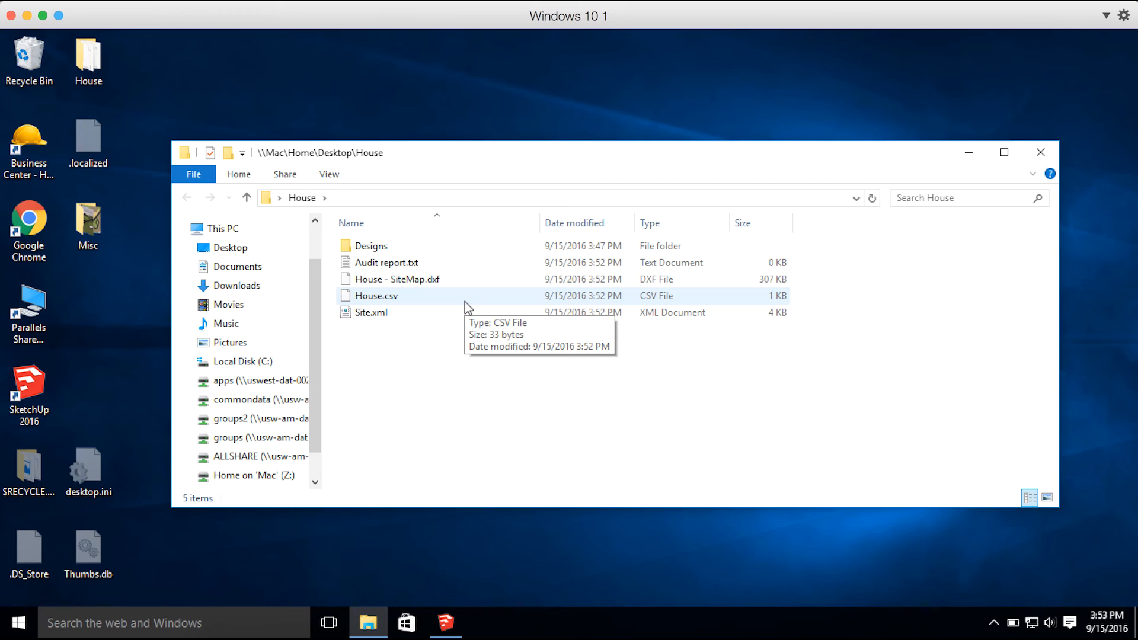
click(370, 312)
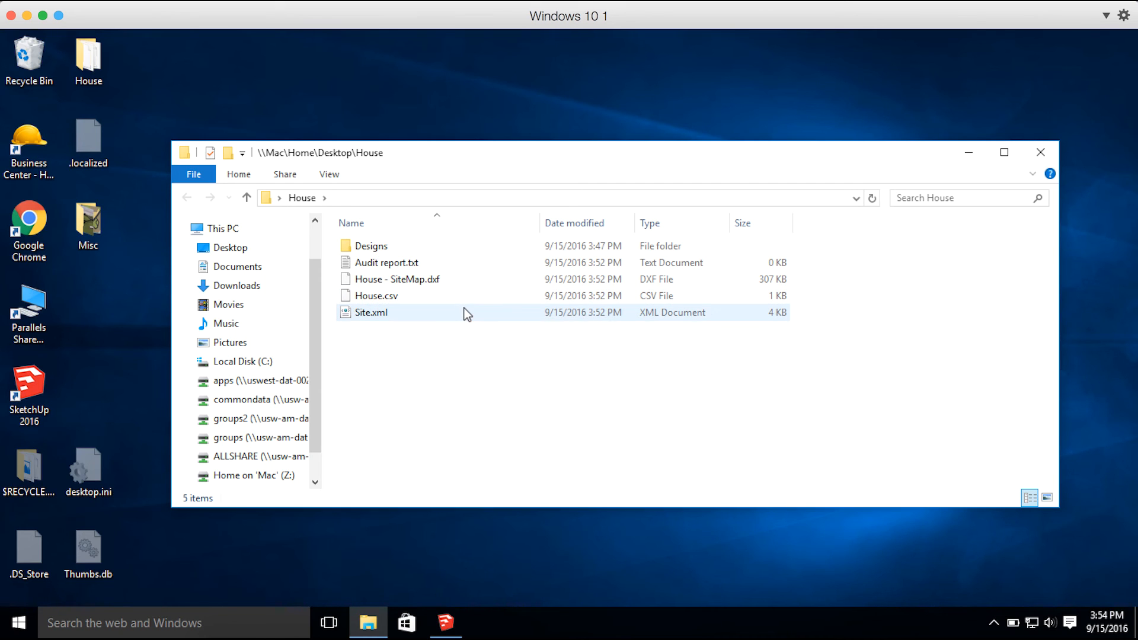
mouse_move(465, 312)
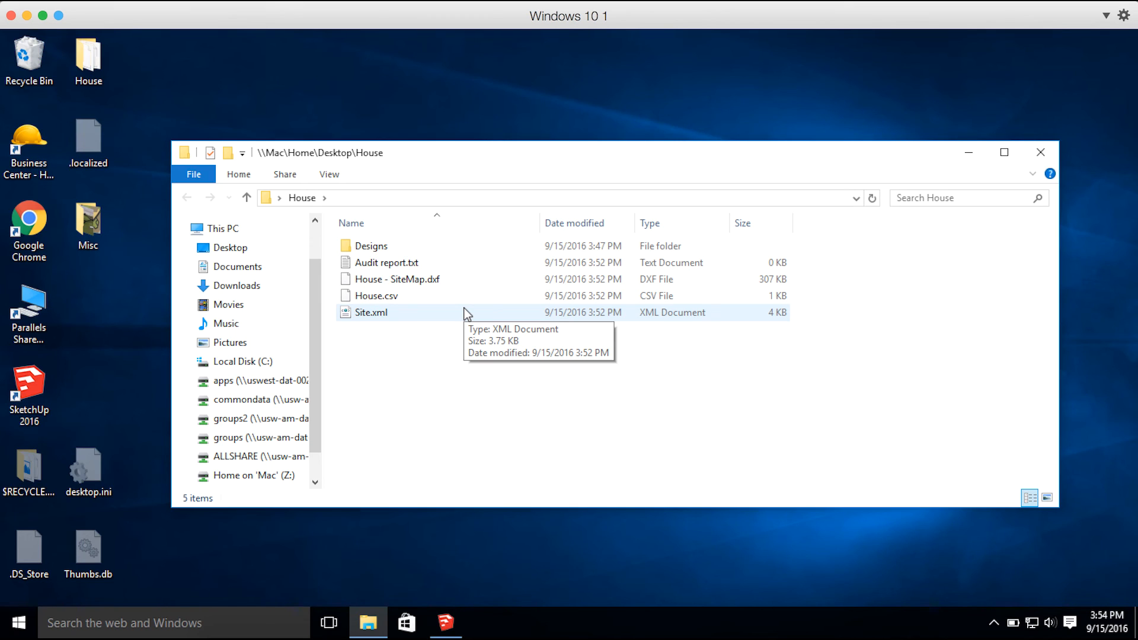
mouse_move(668, 377)
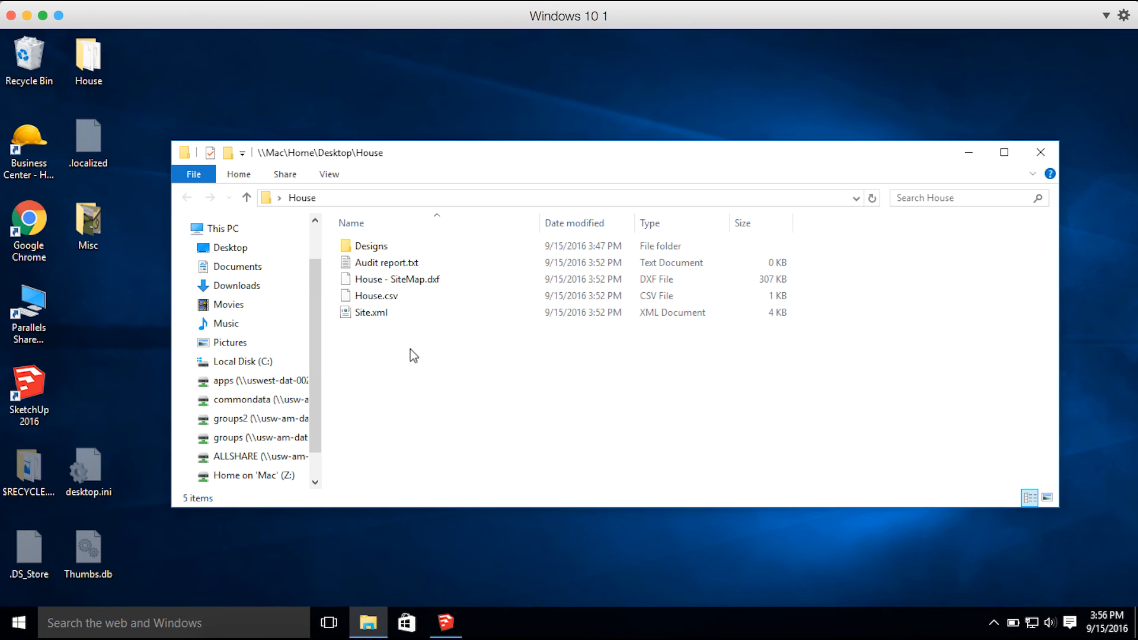
click(371, 311)
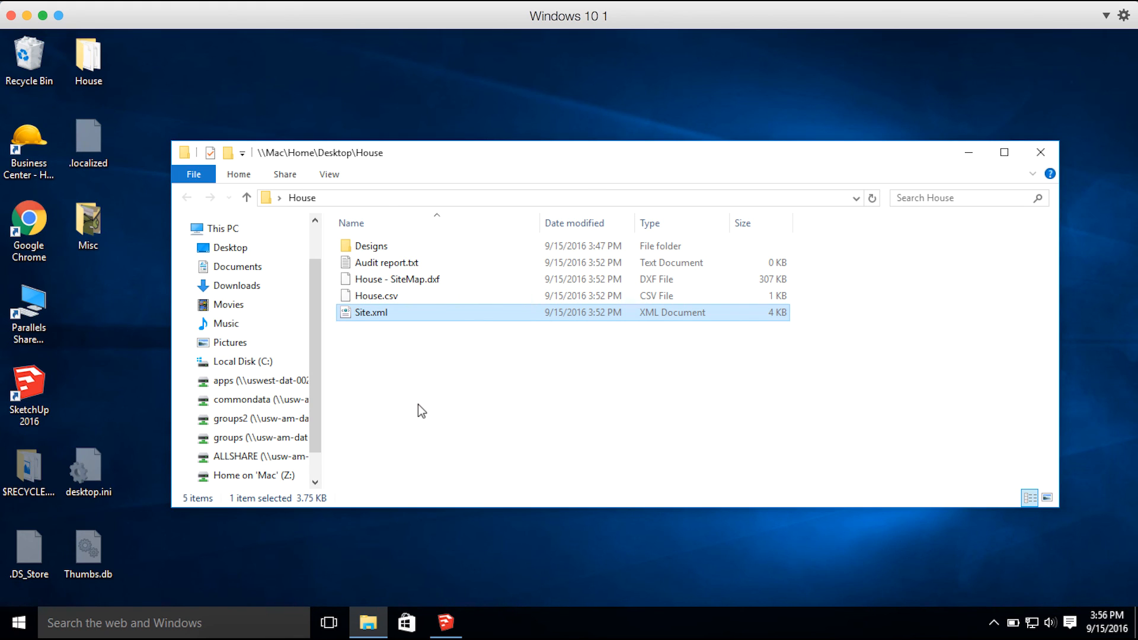
- Browse into House's Designs\Foundation folder showing Foundation.ttm and House - DesignMap.dxf
double_click(370, 245)
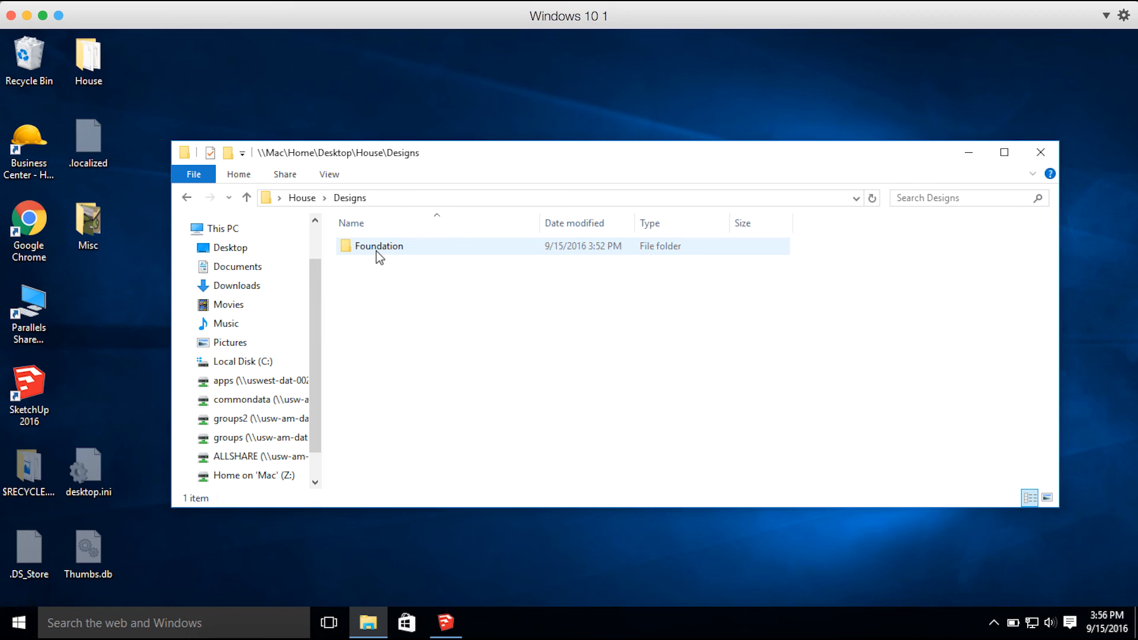
mouse_move(390, 256)
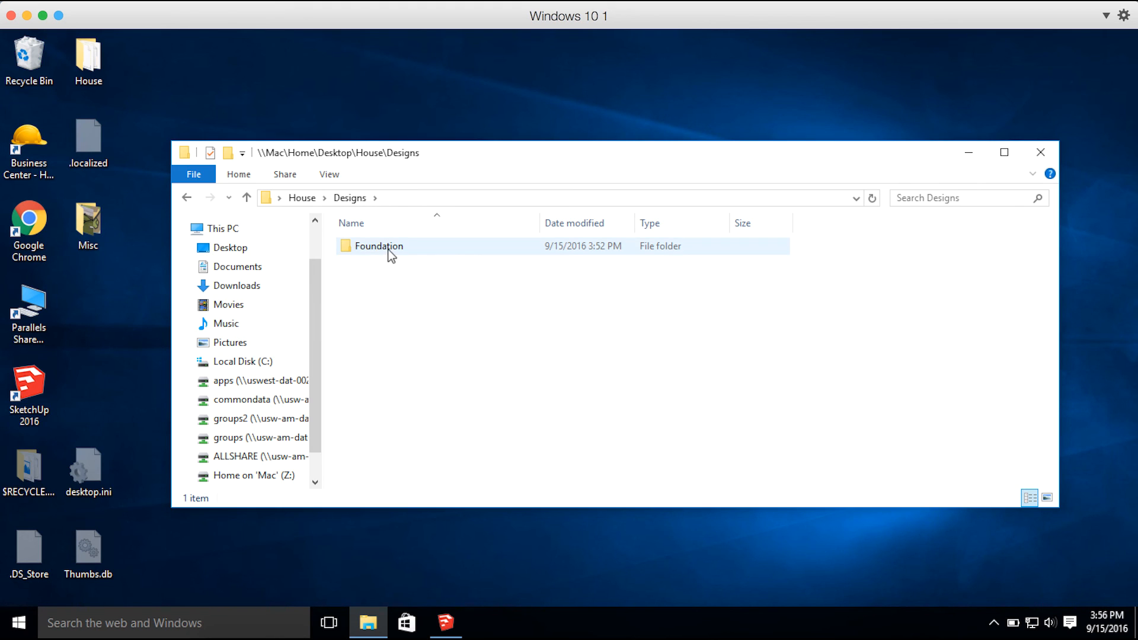
double_click(378, 245)
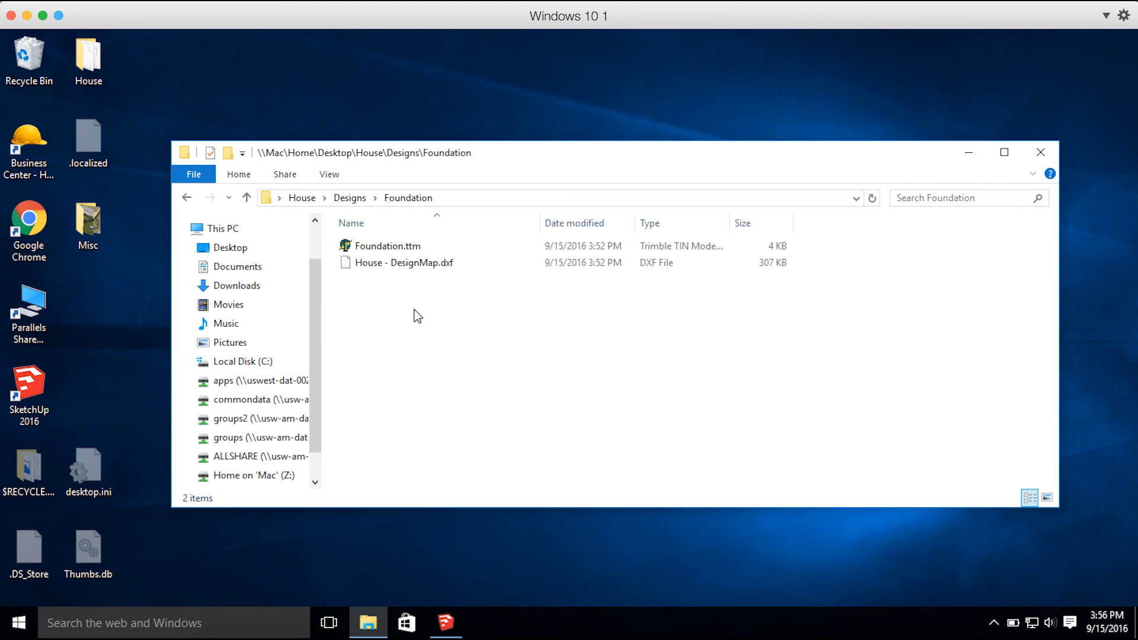
click(389, 245)
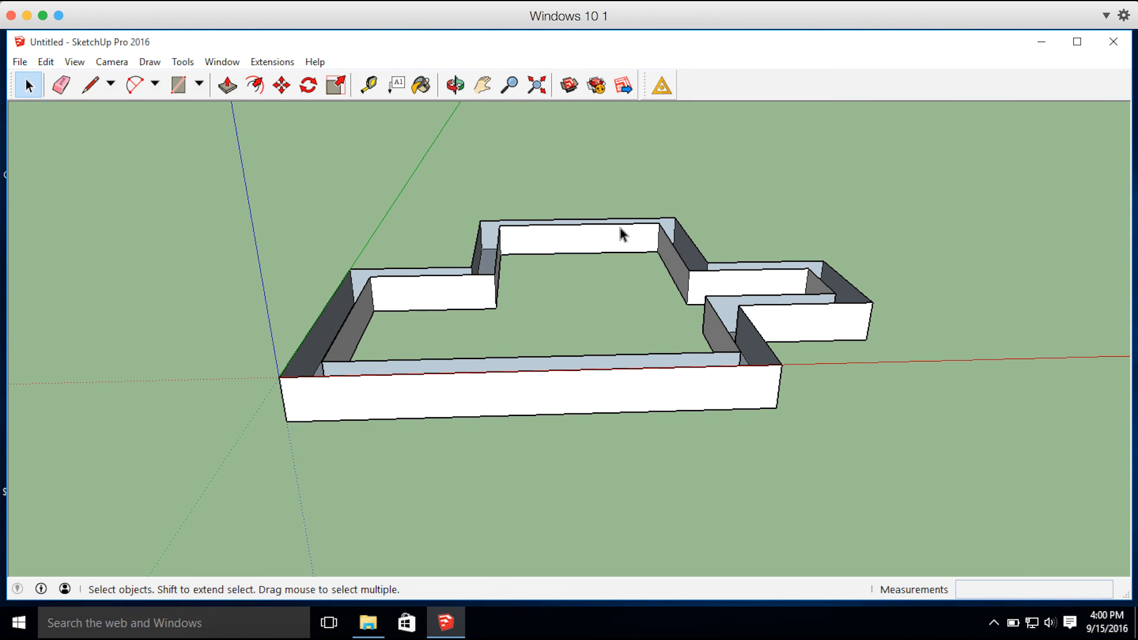
mouse_move(972, 352)
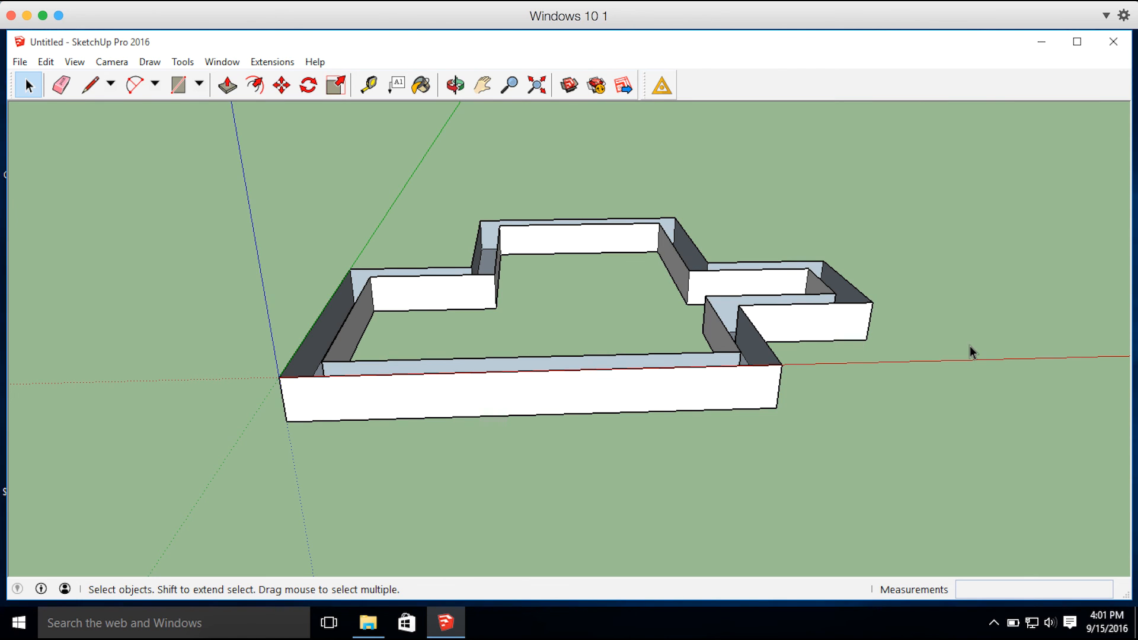